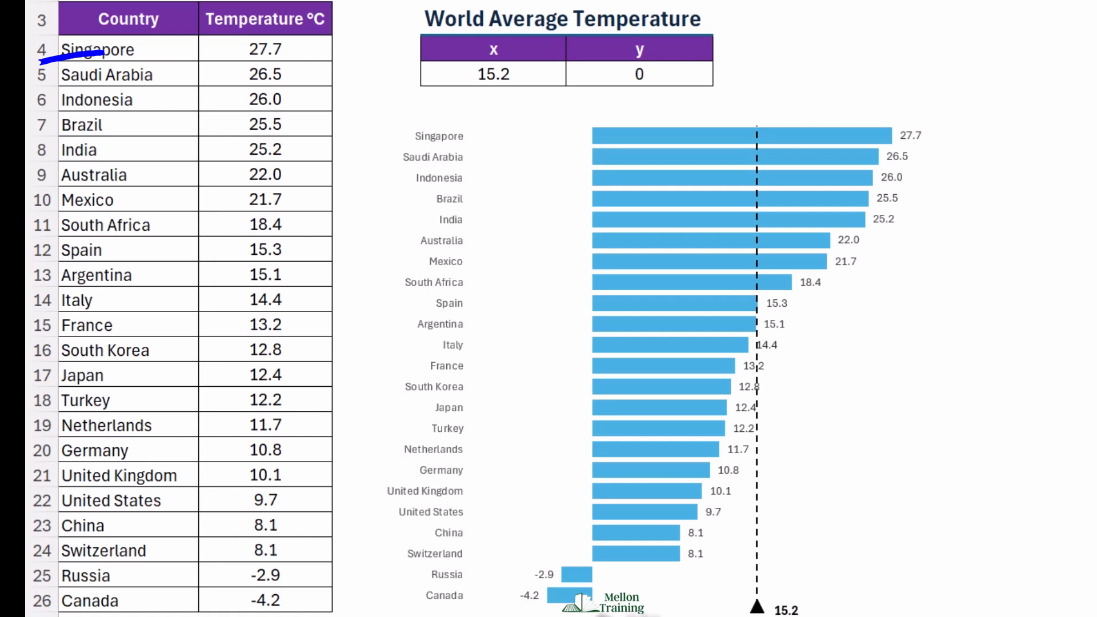
# Select the Country and Temperature columns A3:B26, headers included, as chart data.
pyautogui.moveTo(413, 98); pyautogui.dragTo(763, 103)
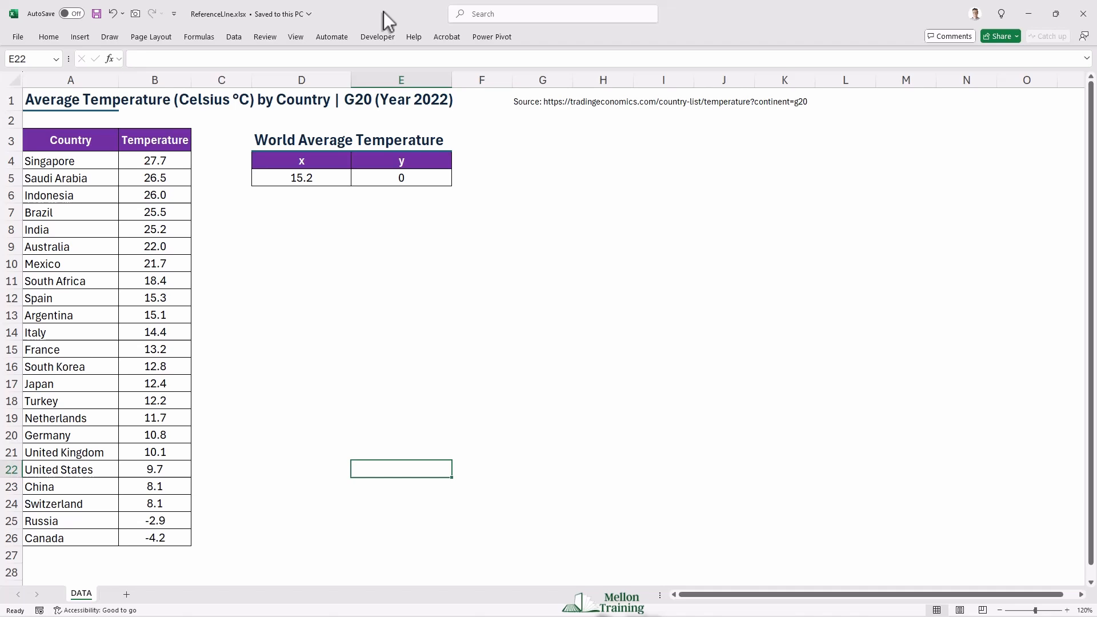
pyautogui.moveTo(73, 145)
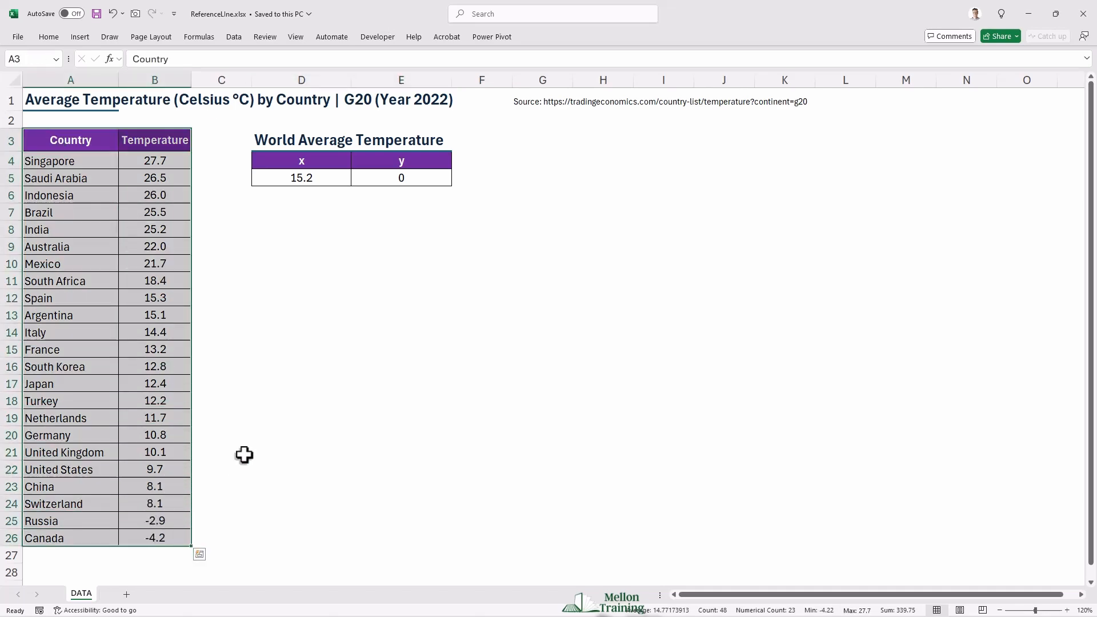
# Insert a 2-D clustered bar chart titled Temperature from the selected table.
pyautogui.click(79, 37)
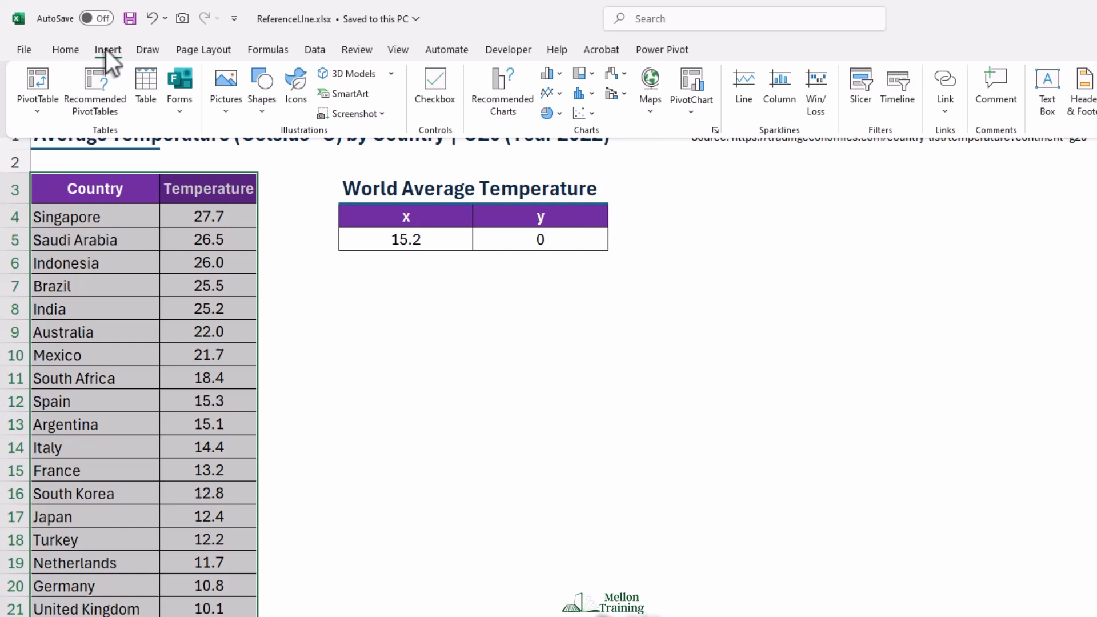
pyautogui.click(547, 73)
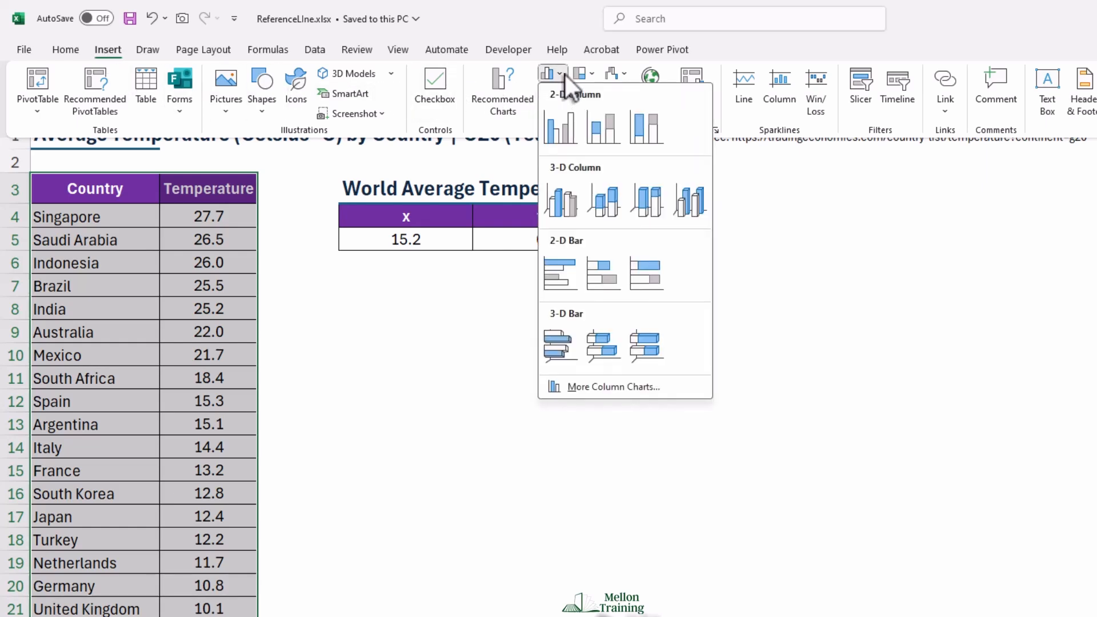
pyautogui.moveTo(560, 272)
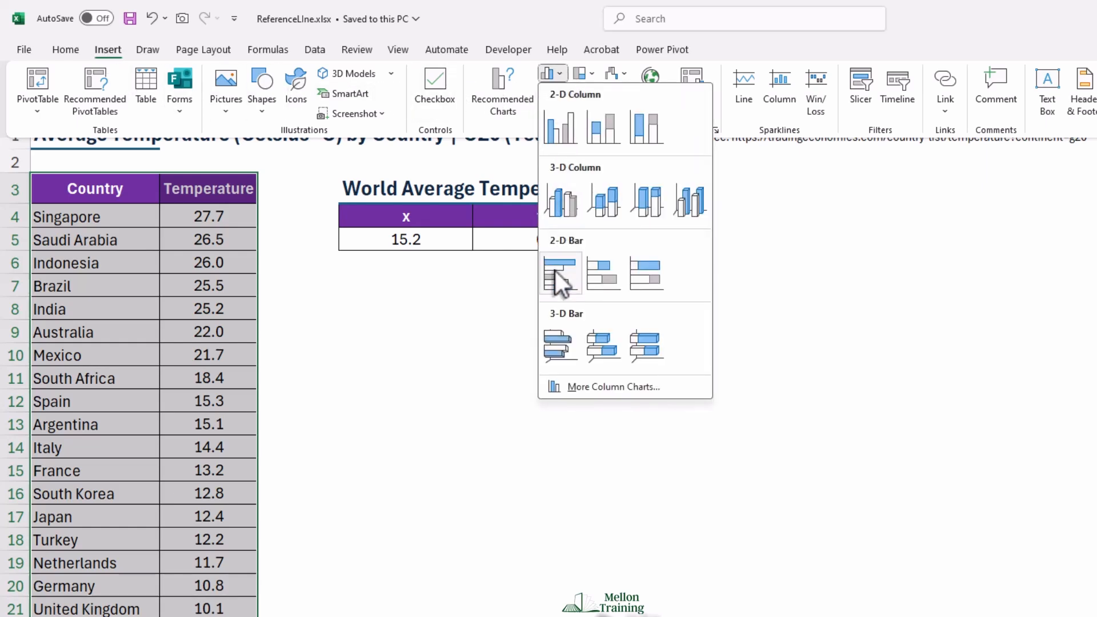
pyautogui.click(560, 271)
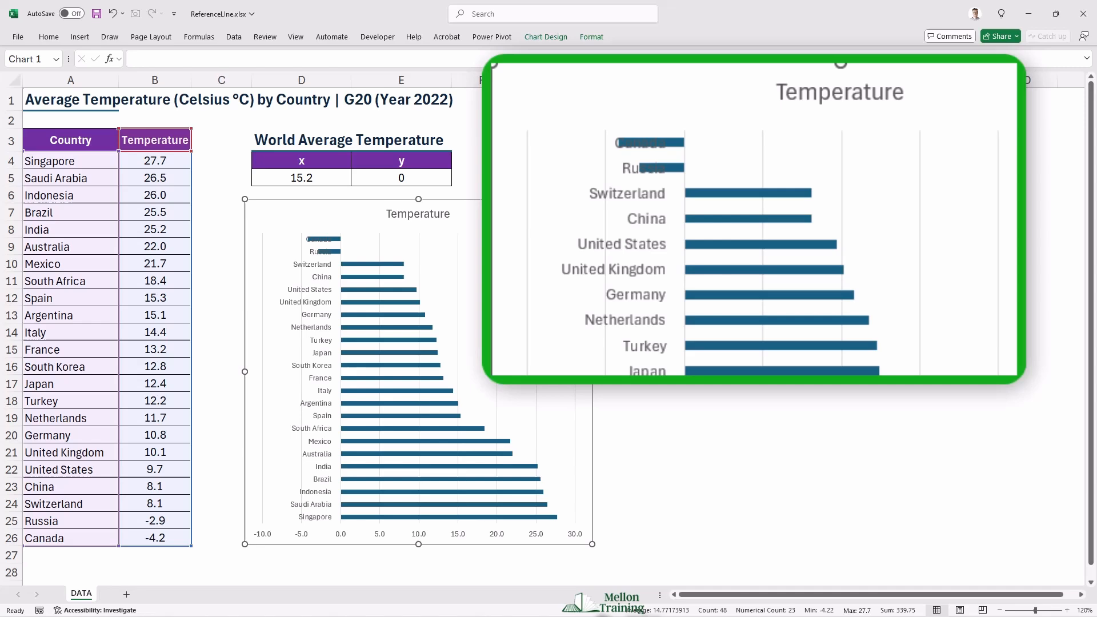
# Set the country axis Label Position to Low so names sit at the chart's left edge.
pyautogui.click(694, 309)
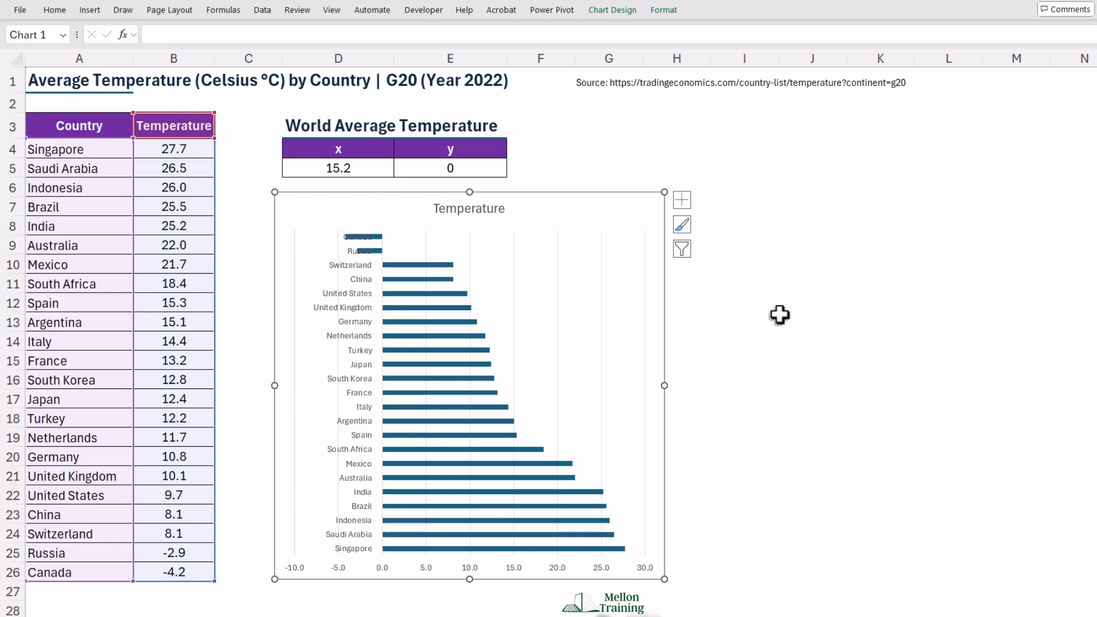
pyautogui.rightClick(349, 307)
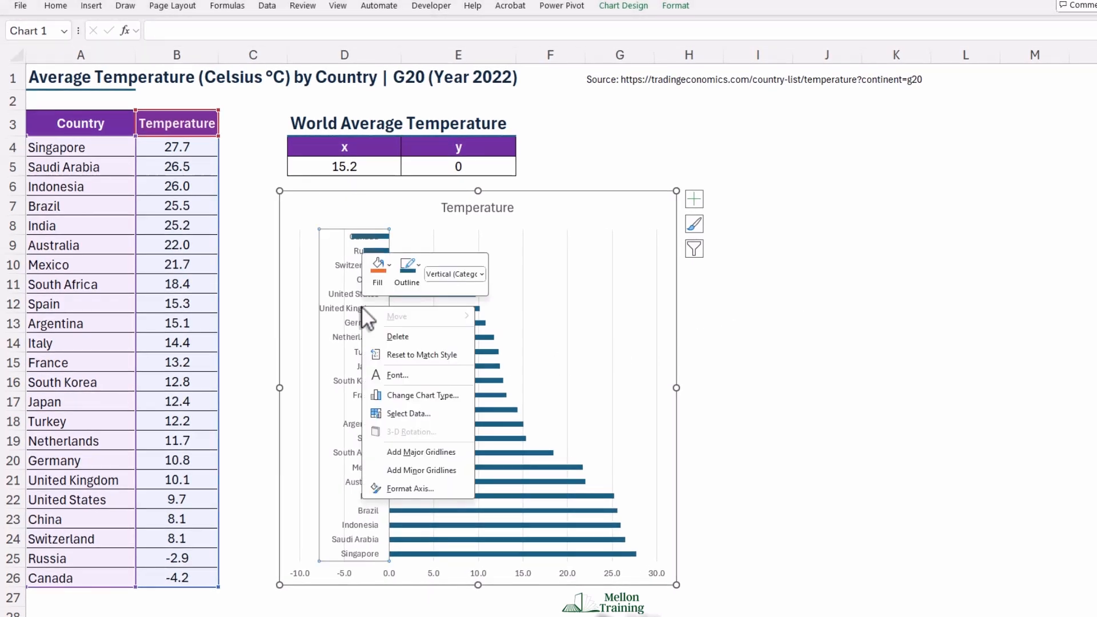
pyautogui.moveTo(410, 489)
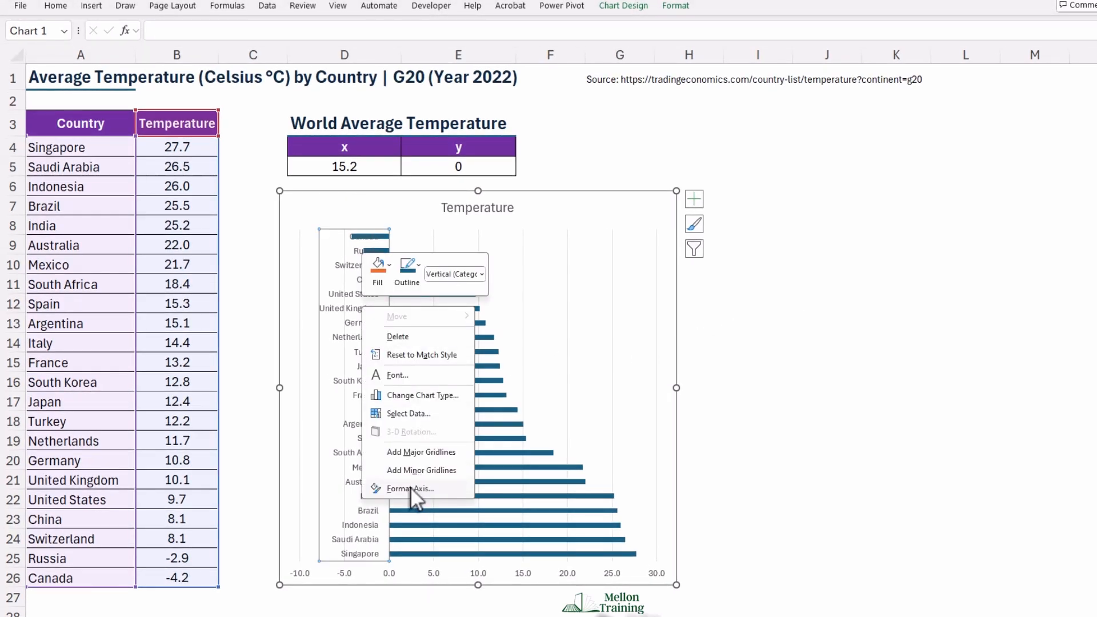
pyautogui.click(410, 488)
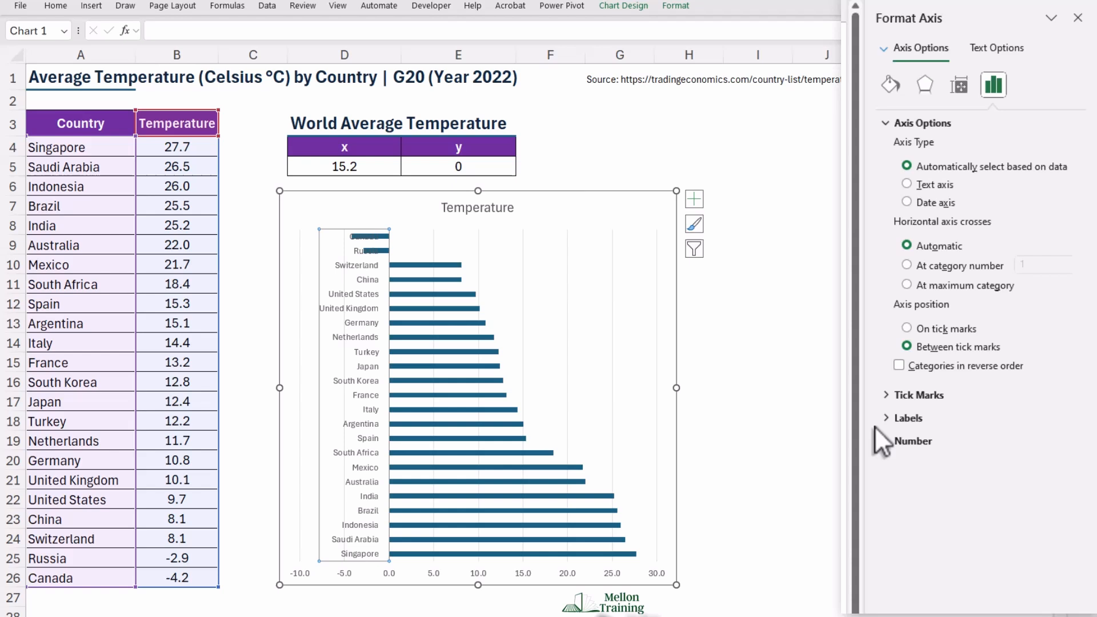
pyautogui.click(907, 418)
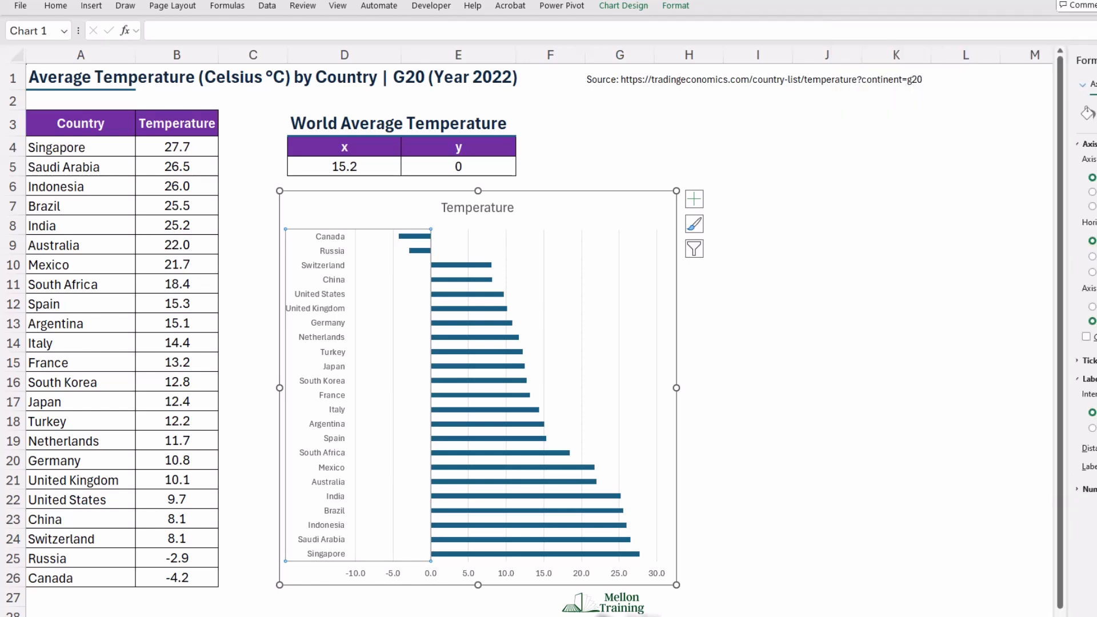
# Copy the world average 15.2 from D5 to paste into the chart as a new series.
pyautogui.click(343, 166)
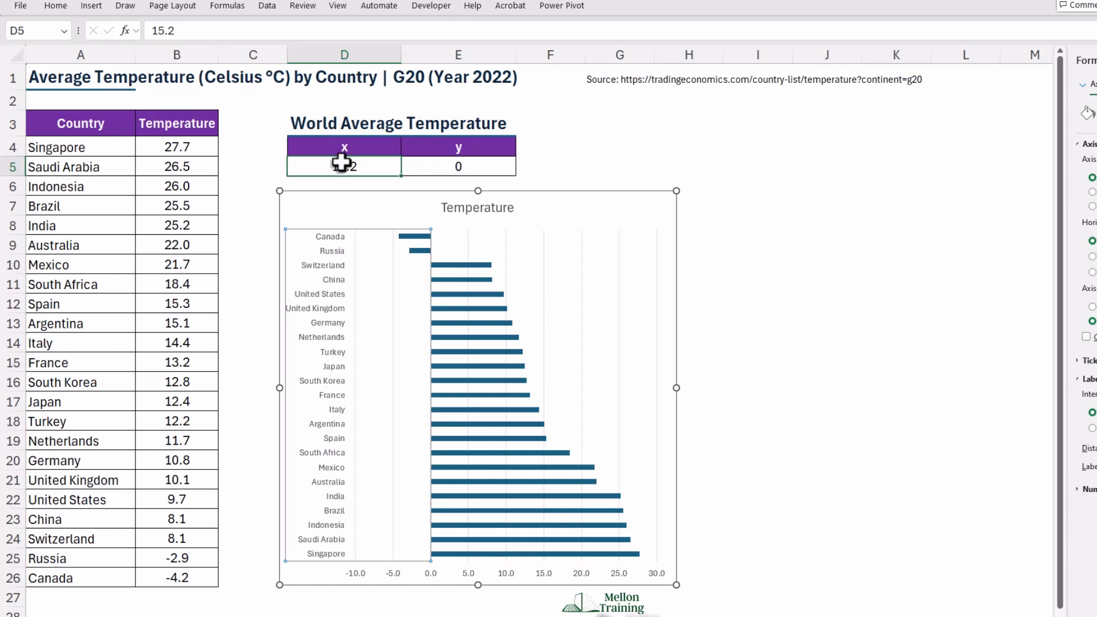
pyautogui.press('ctrl+c')
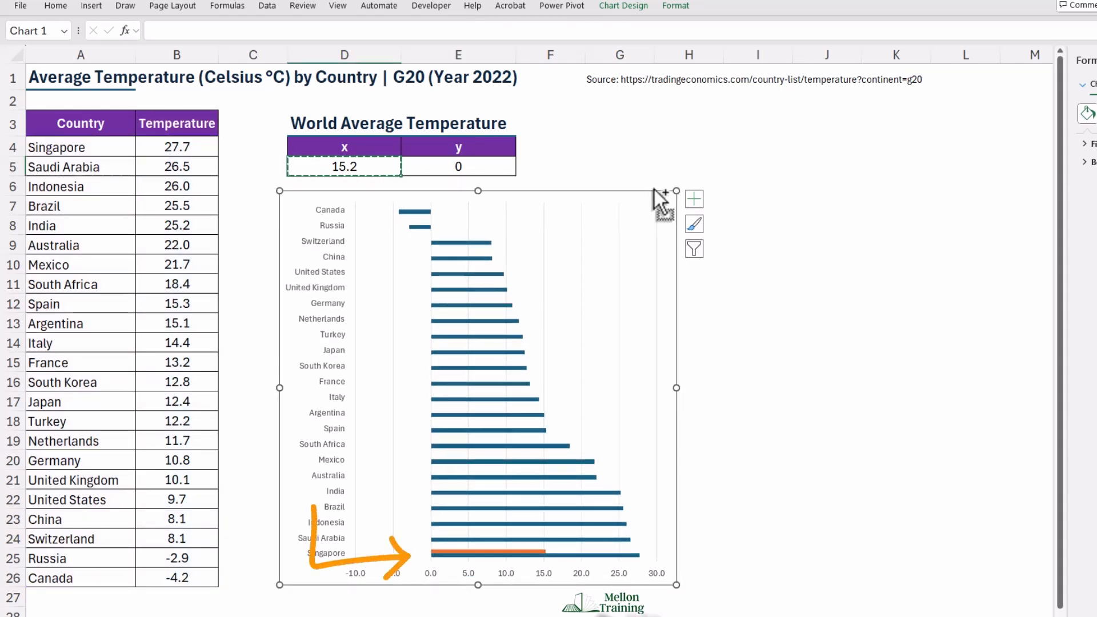
pyautogui.moveTo(653, 200)
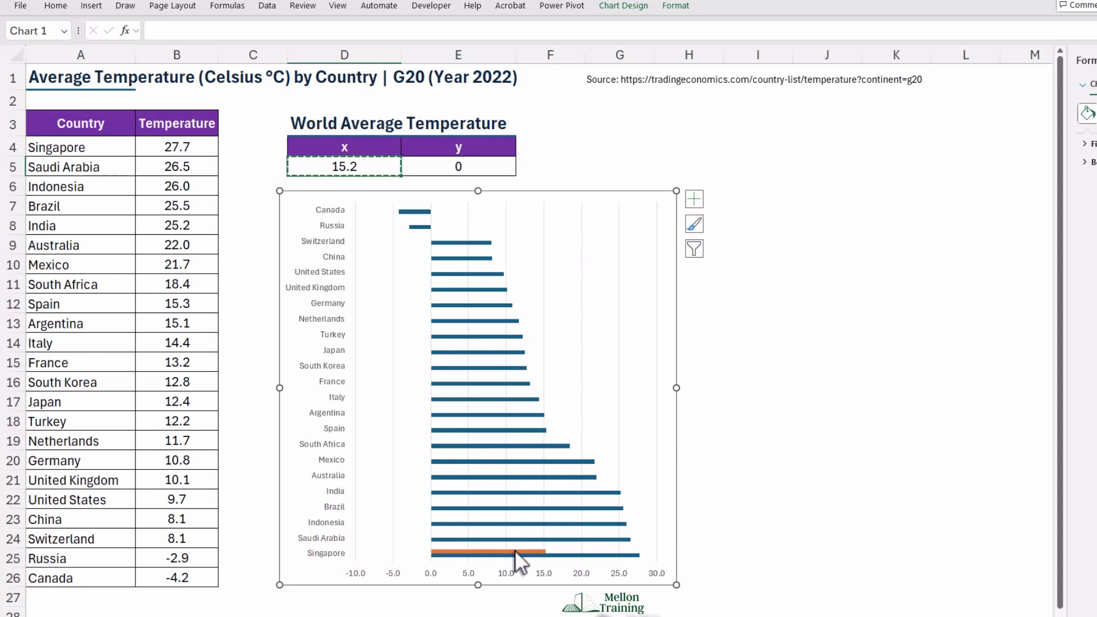
# Change the orange Series2 to a Scatter chart type on a secondary axis.
pyautogui.rightClick(489, 553)
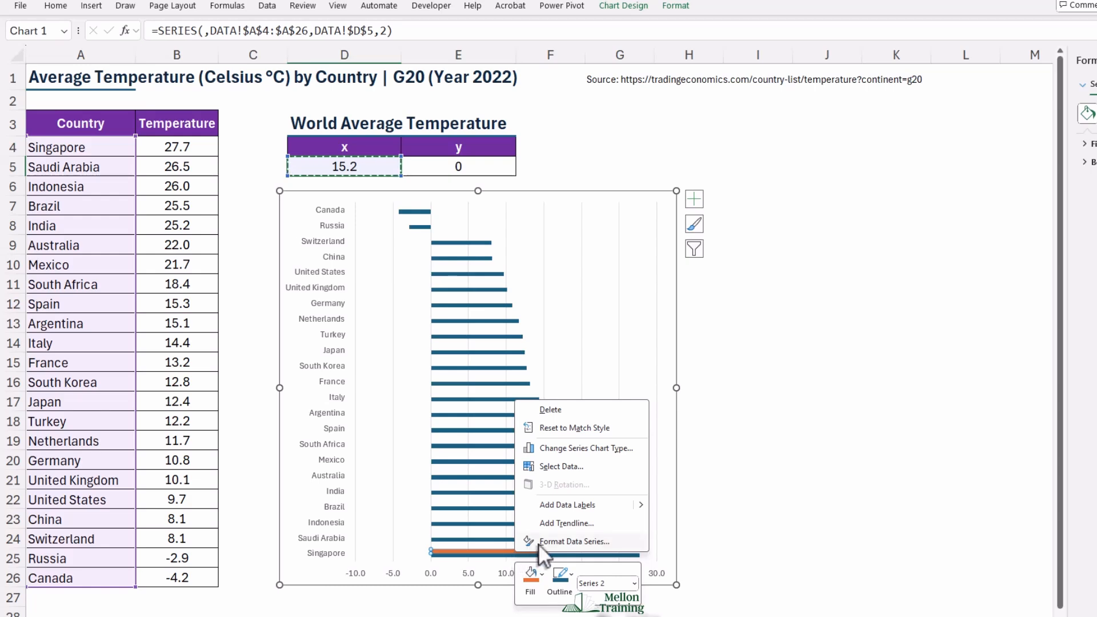
pyautogui.click(585, 448)
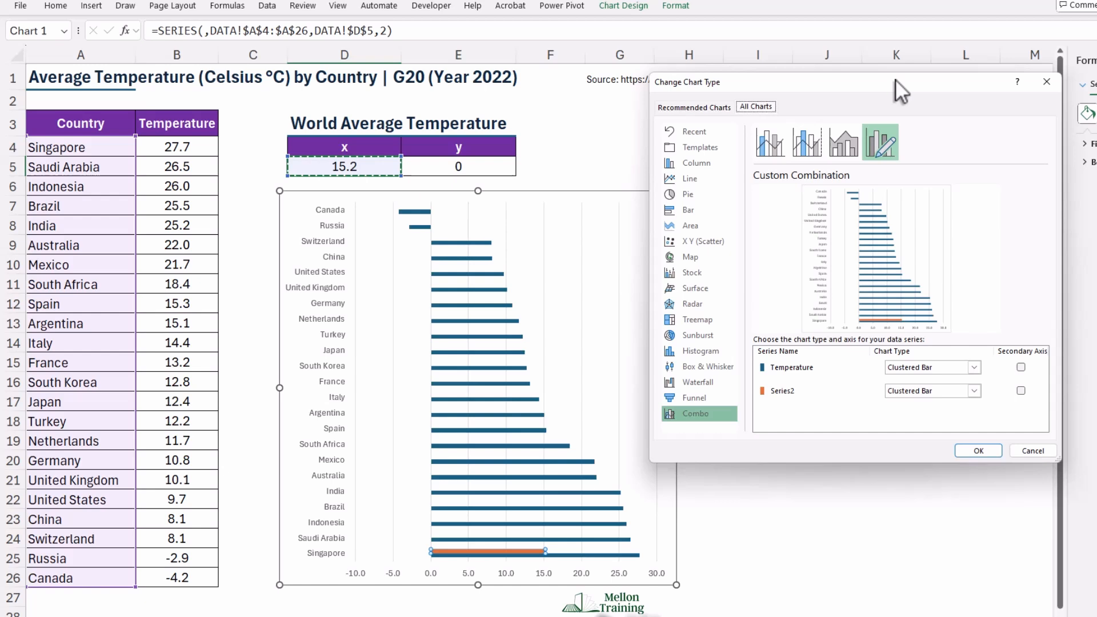
pyautogui.moveTo(929, 94)
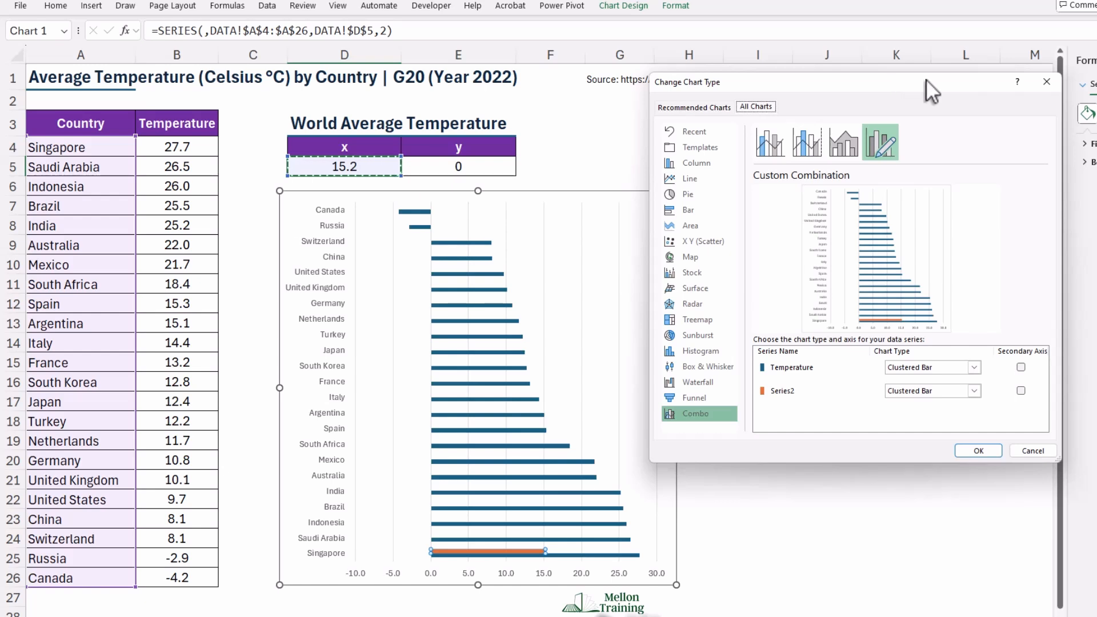
pyautogui.moveTo(988, 391)
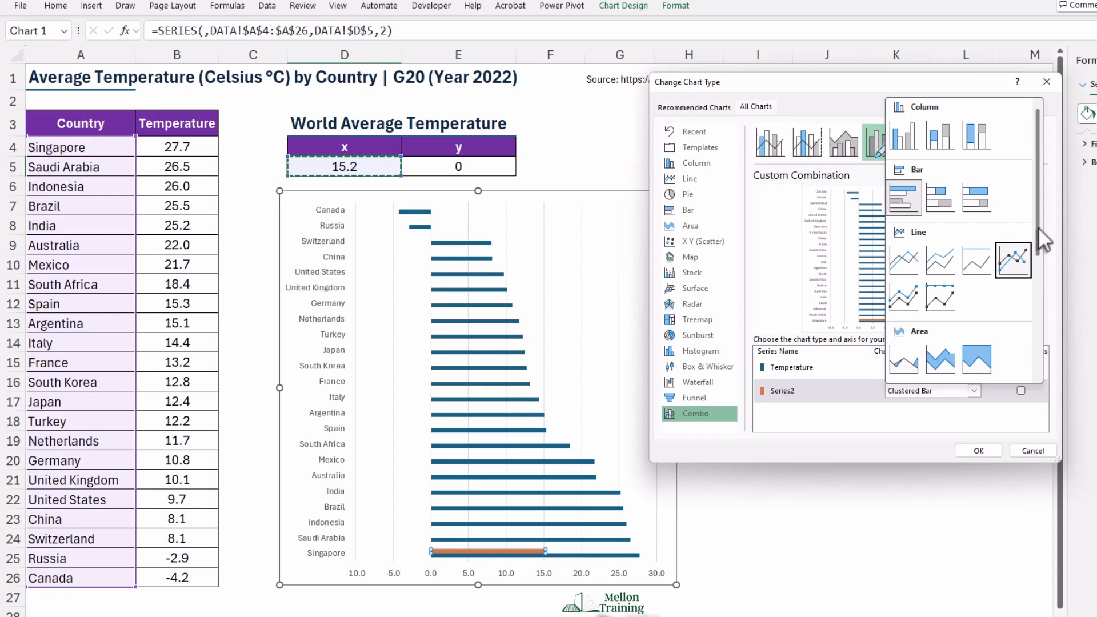
pyautogui.scroll(-3)
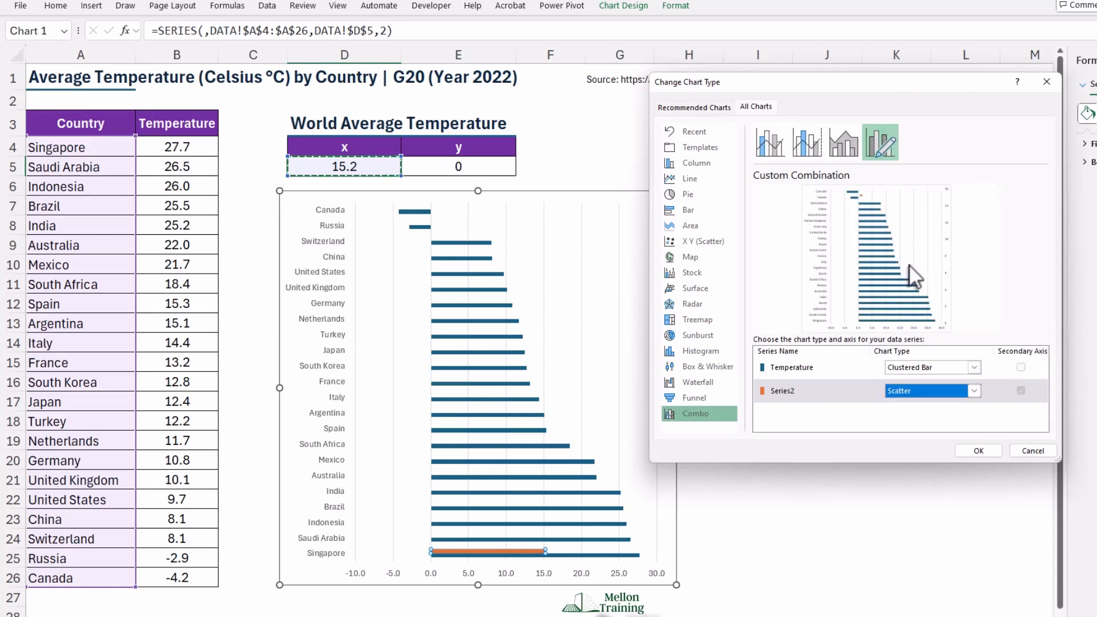
pyautogui.click(978, 450)
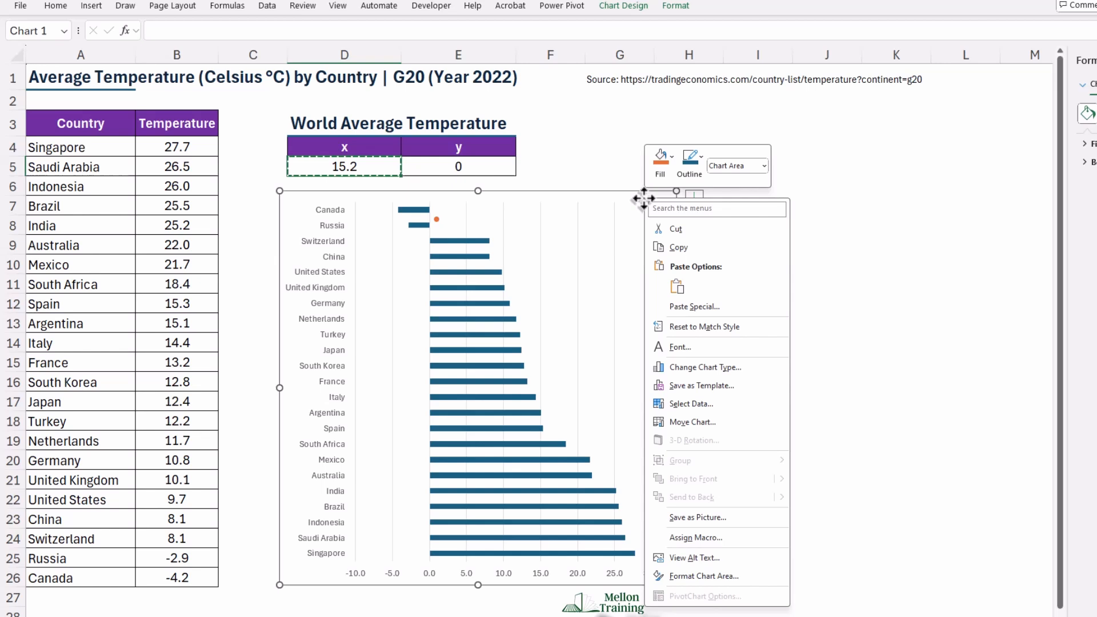
# Edit Series2: name from D3, X value from D5 (15.2), Y value from E5 (0).
pyautogui.click(690, 404)
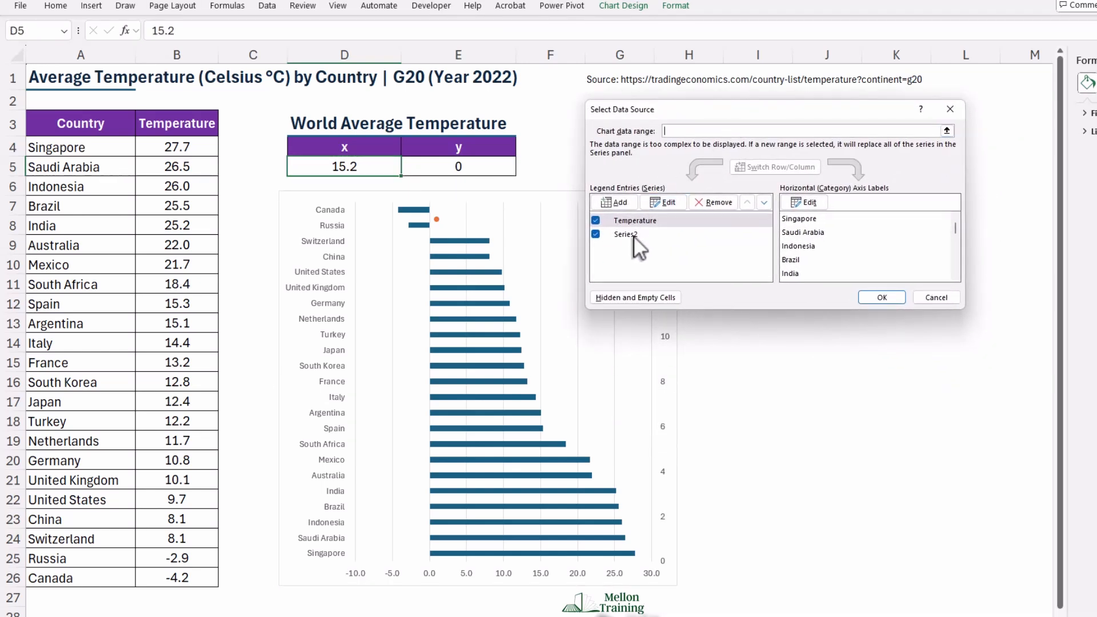
pyautogui.click(625, 234)
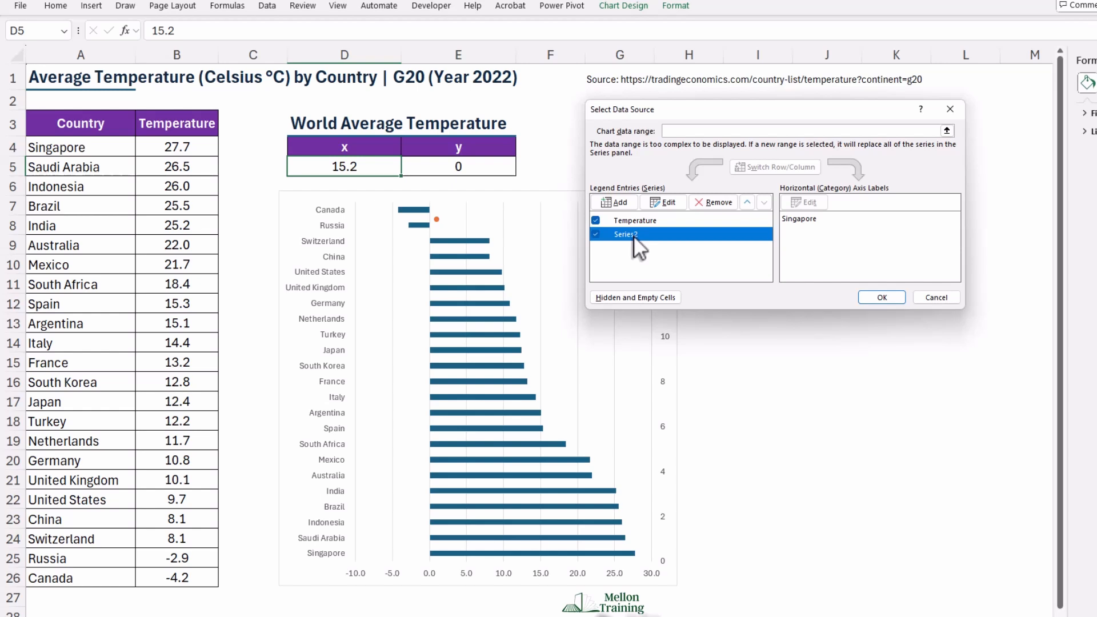
pyautogui.click(662, 203)
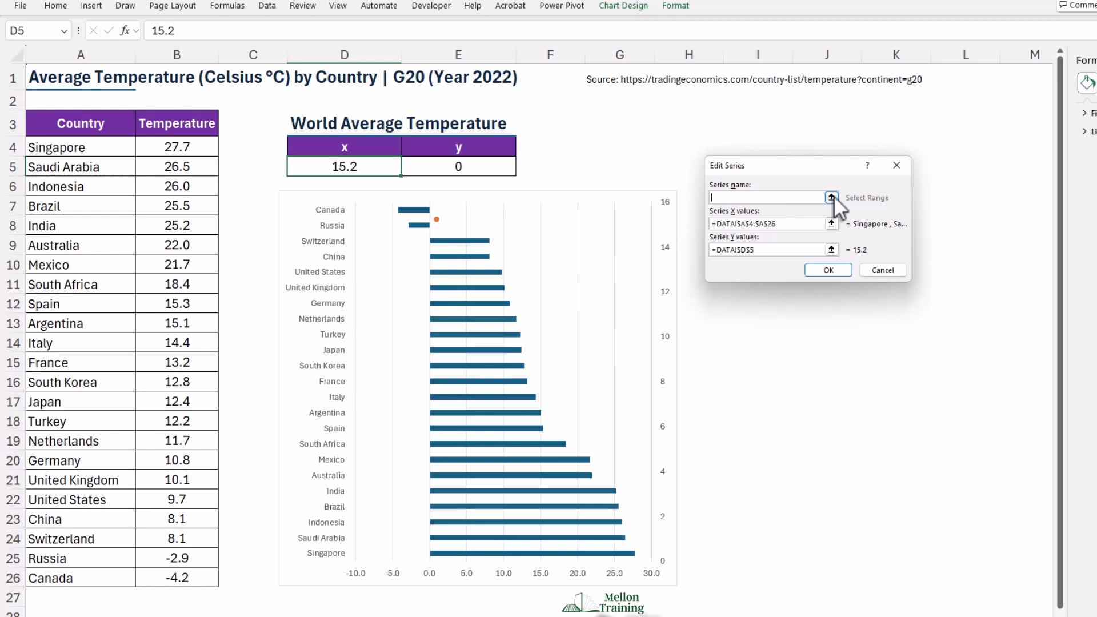
pyautogui.click(314, 123)
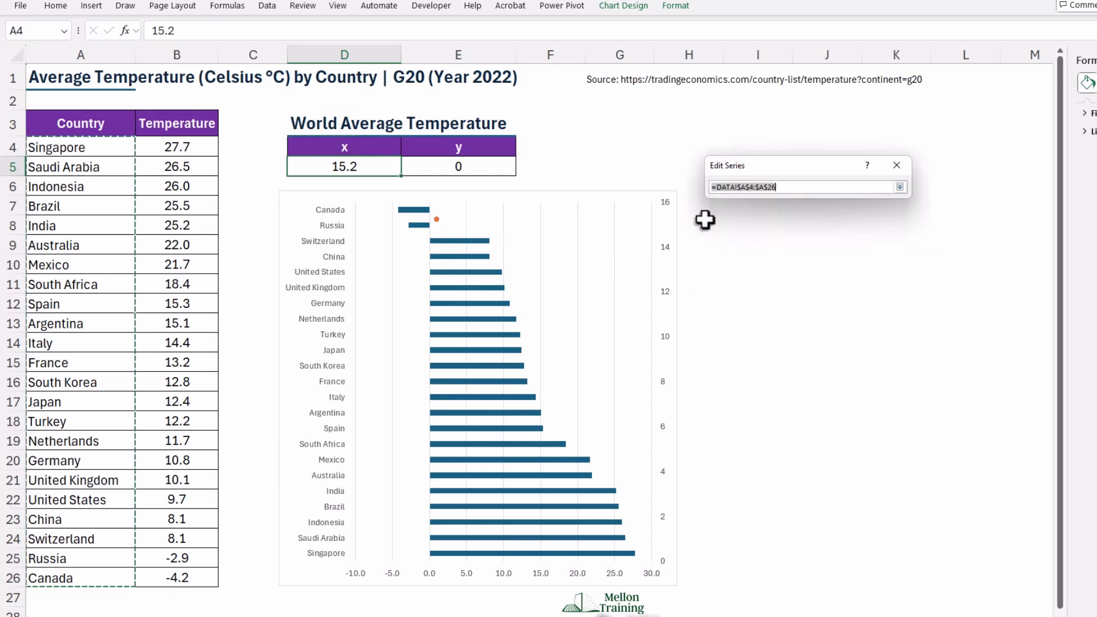
pyautogui.click(343, 167)
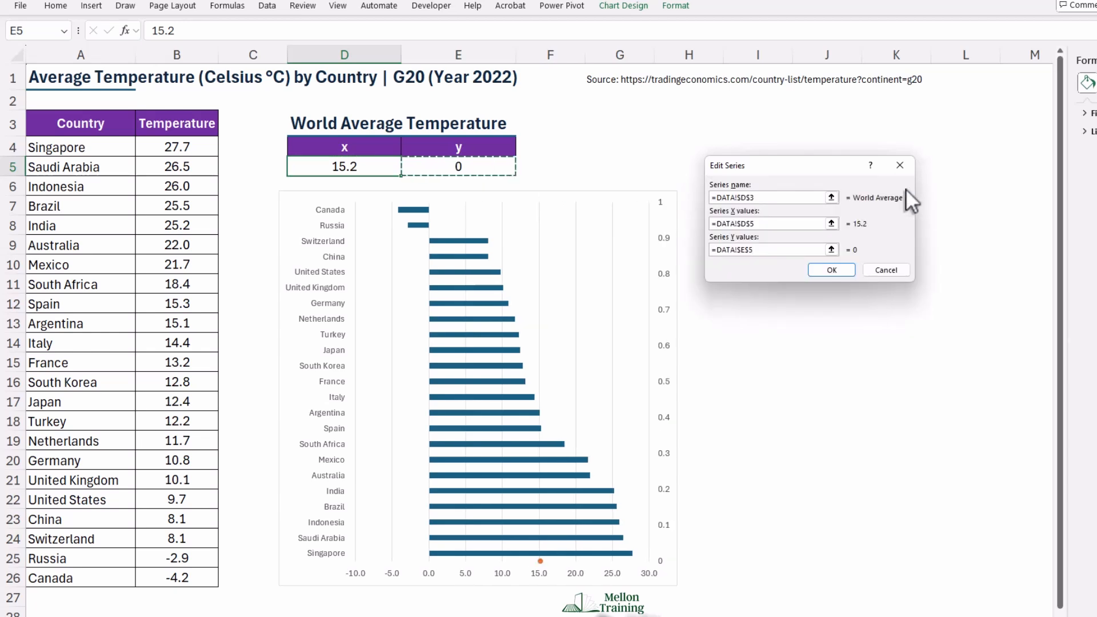
pyautogui.moveTo(832, 270)
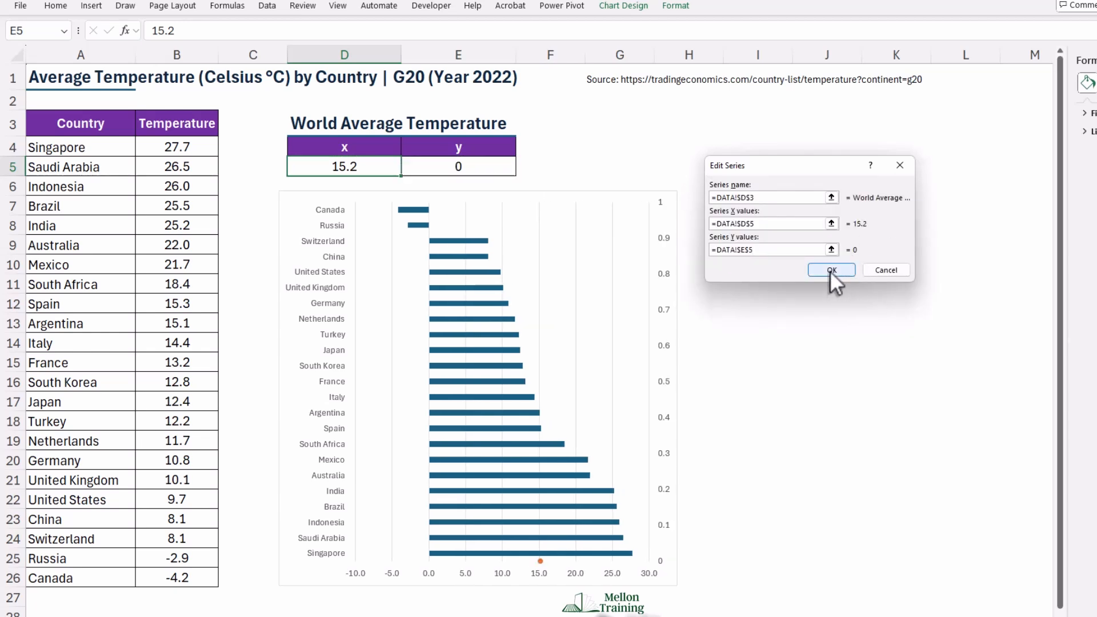
pyautogui.click(832, 269)
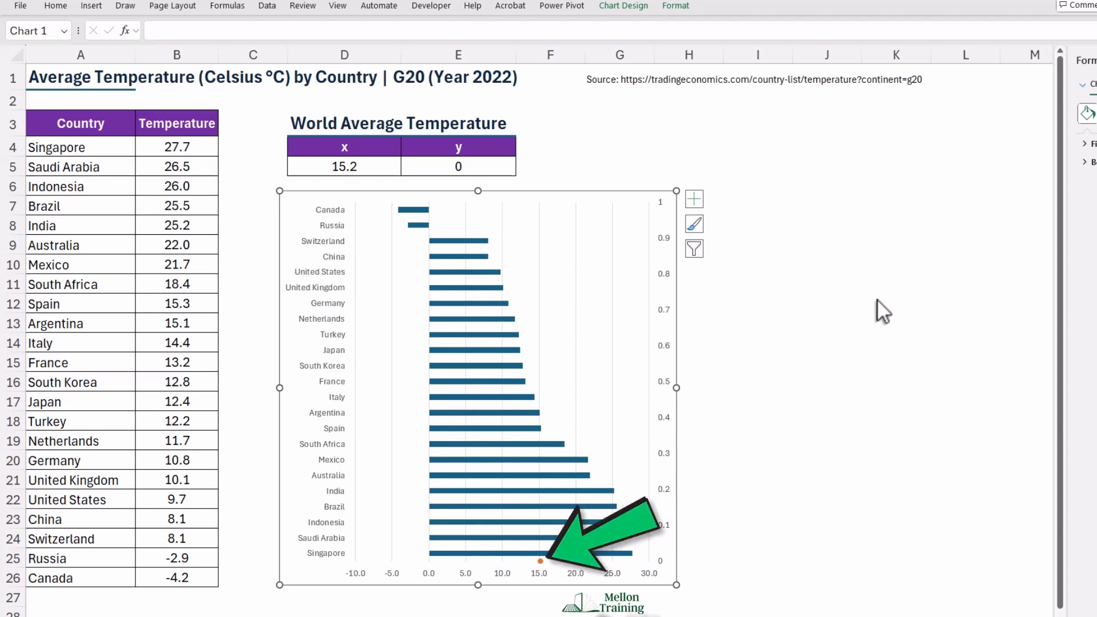
pyautogui.moveTo(538, 578)
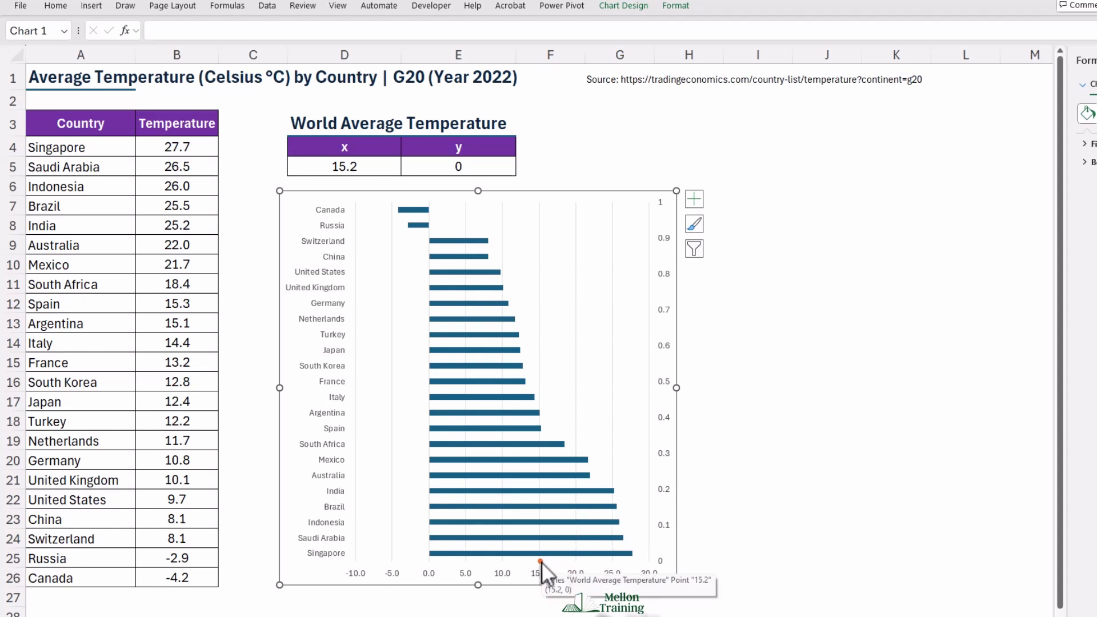
# Add error bars to the World Average Temperature scatter point via Chart Elements.
pyautogui.click(539, 566)
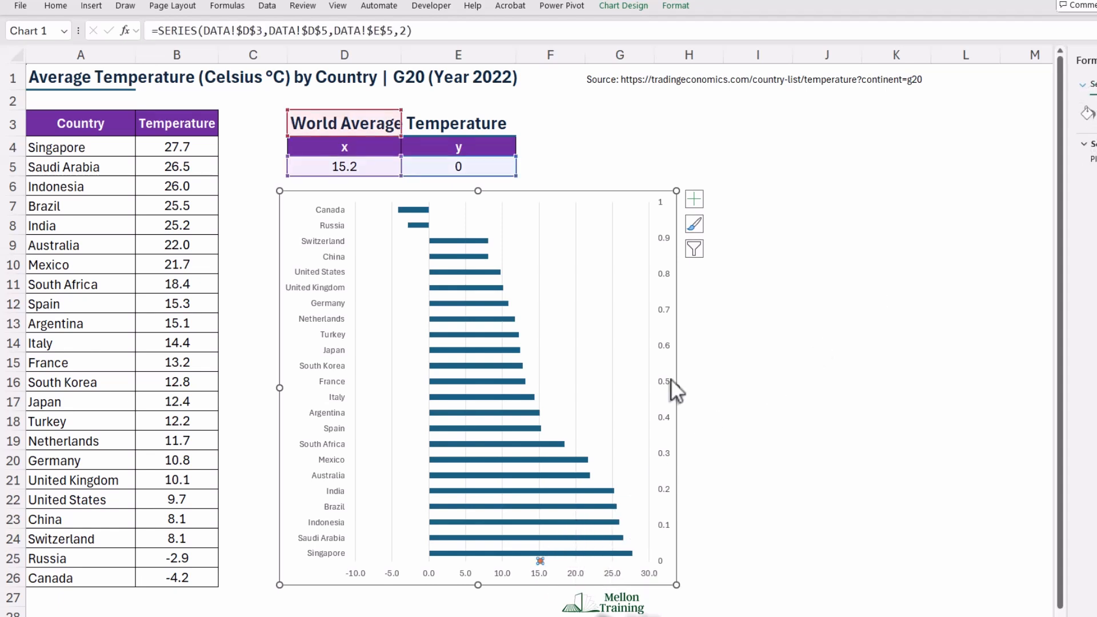
pyautogui.click(694, 199)
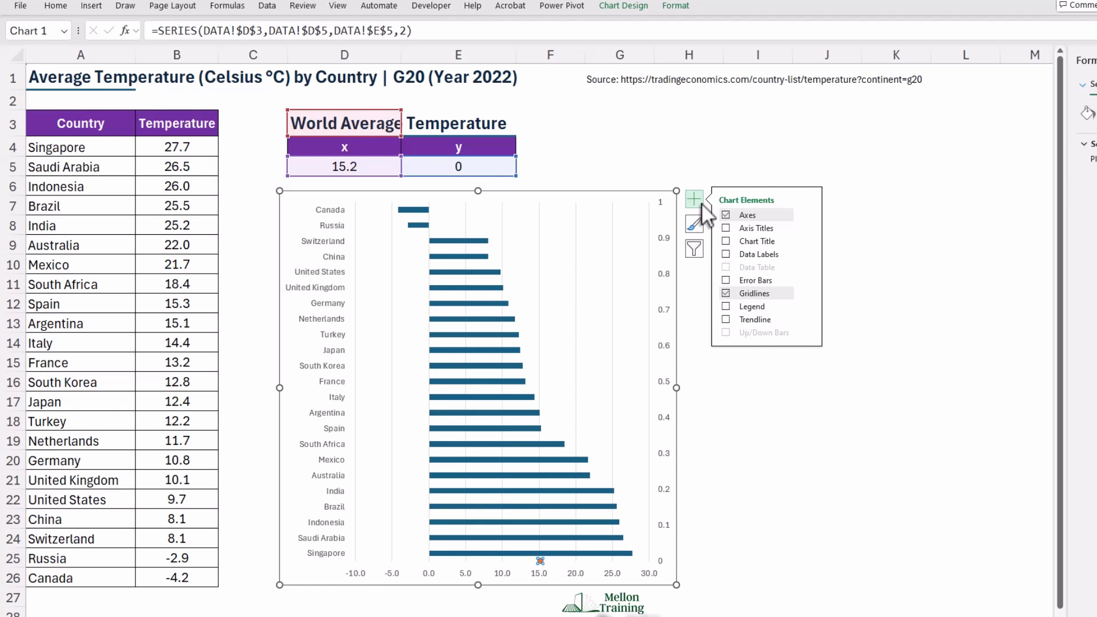
pyautogui.moveTo(777, 281)
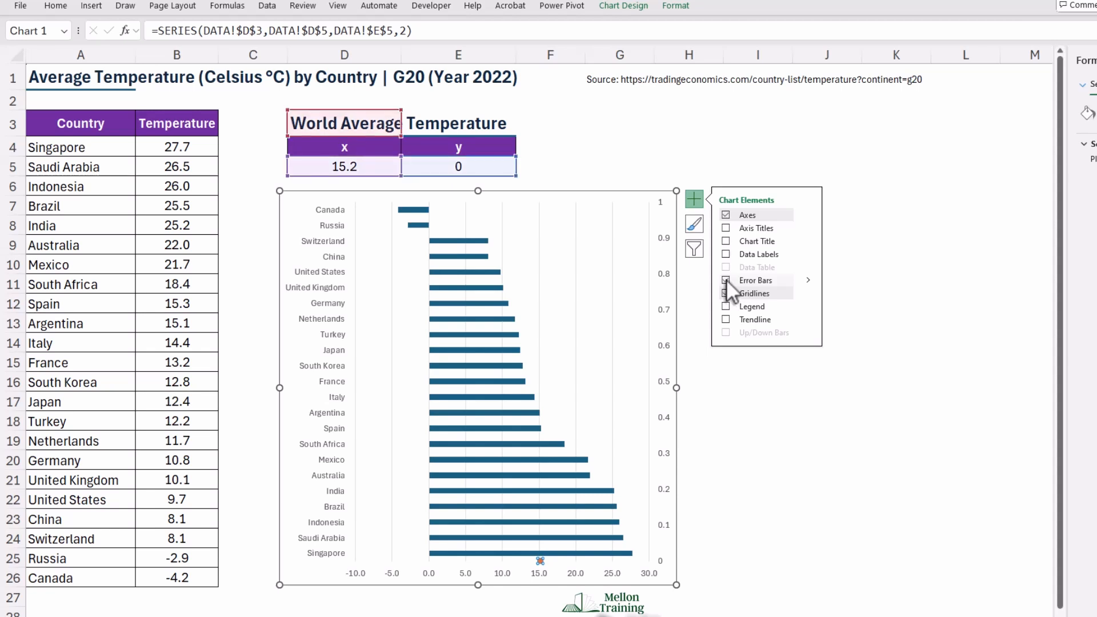
pyautogui.click(726, 293)
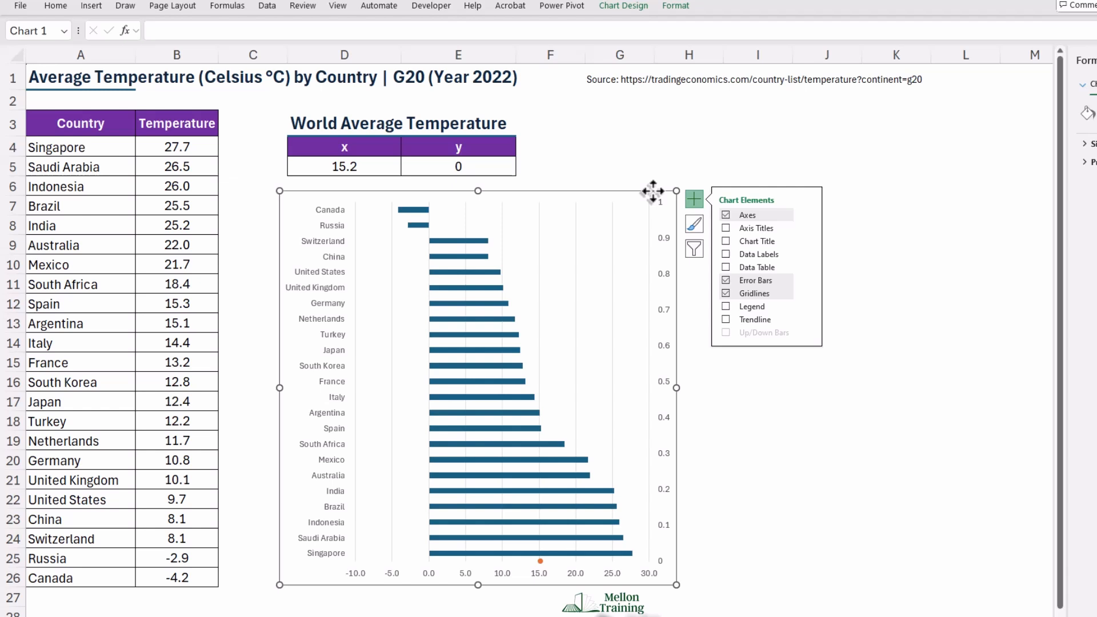
pyautogui.moveTo(665, 23)
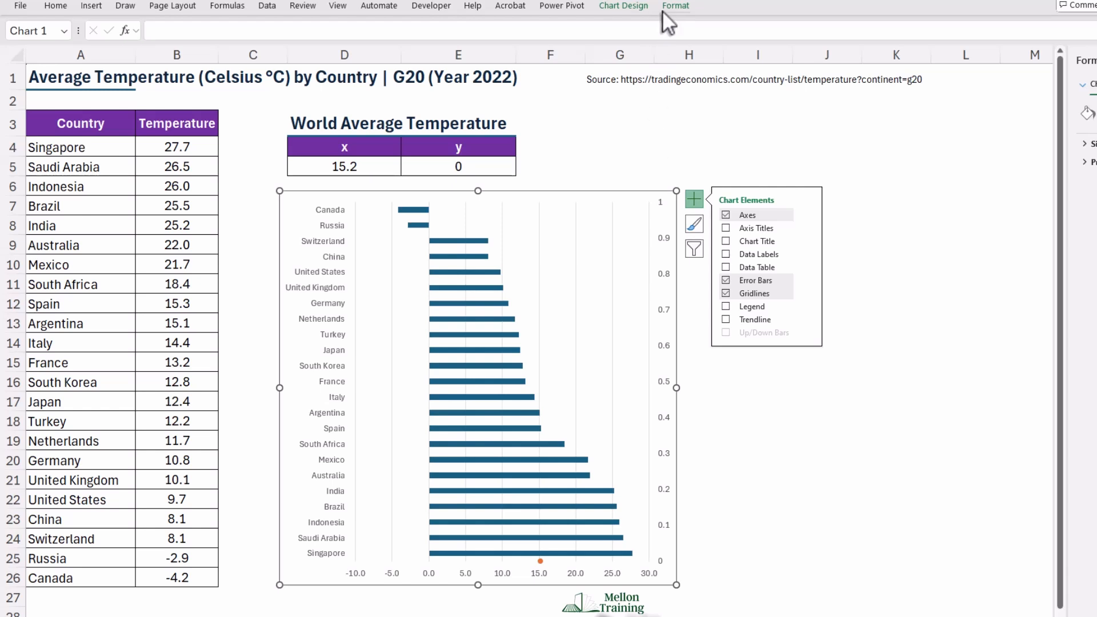
# Select the World Average X Error Bars from the Chart Elements dropdown and delete them.
pyautogui.click(675, 5)
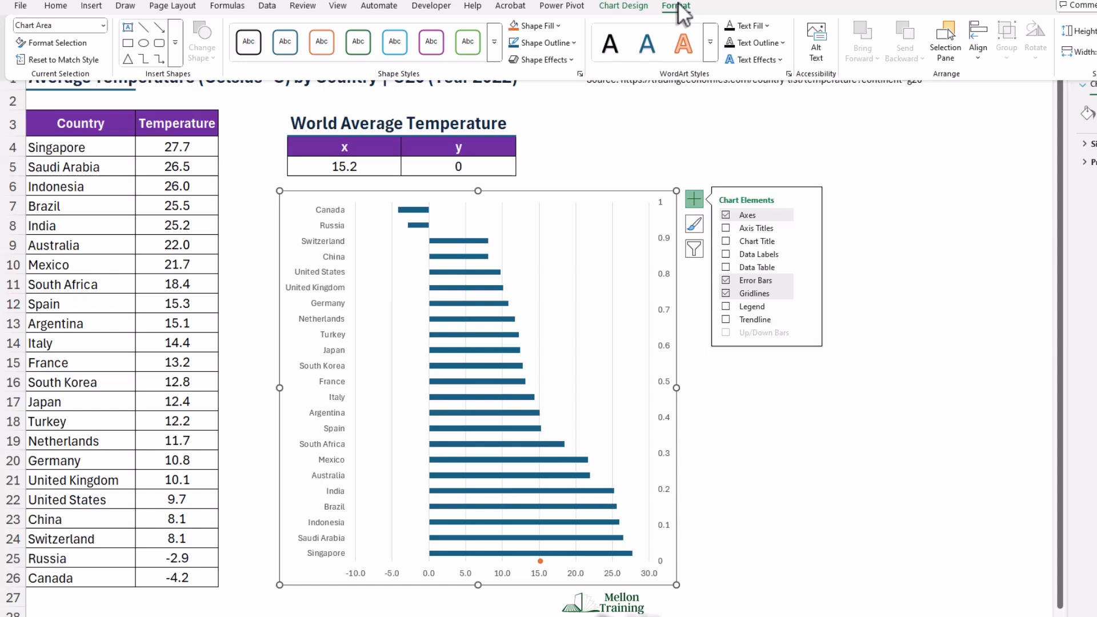
pyautogui.moveTo(399, 10)
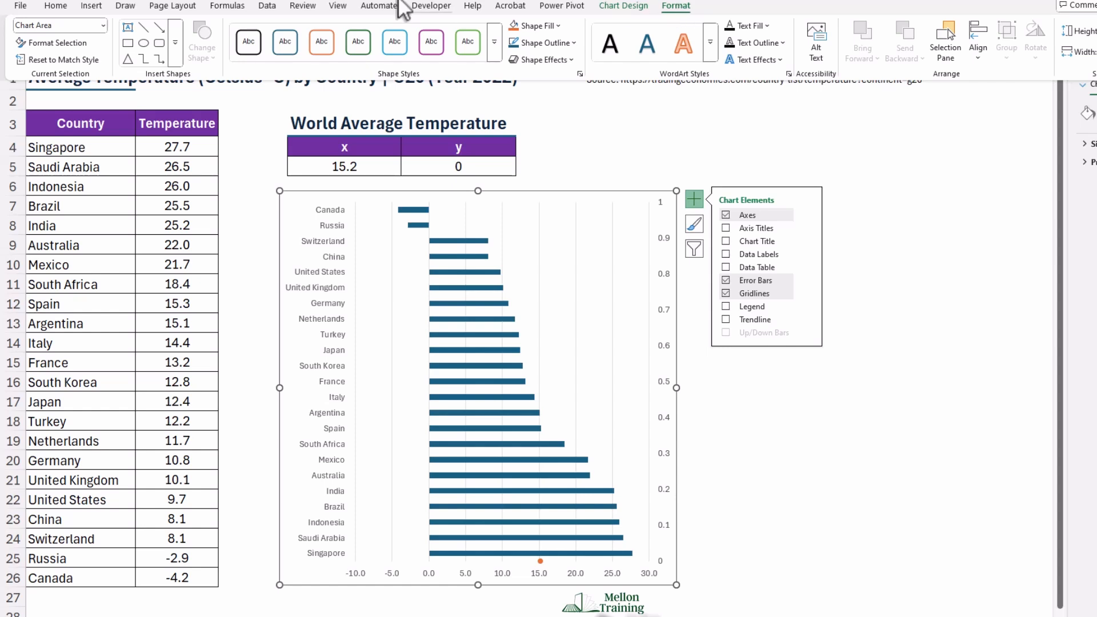
pyautogui.click(103, 26)
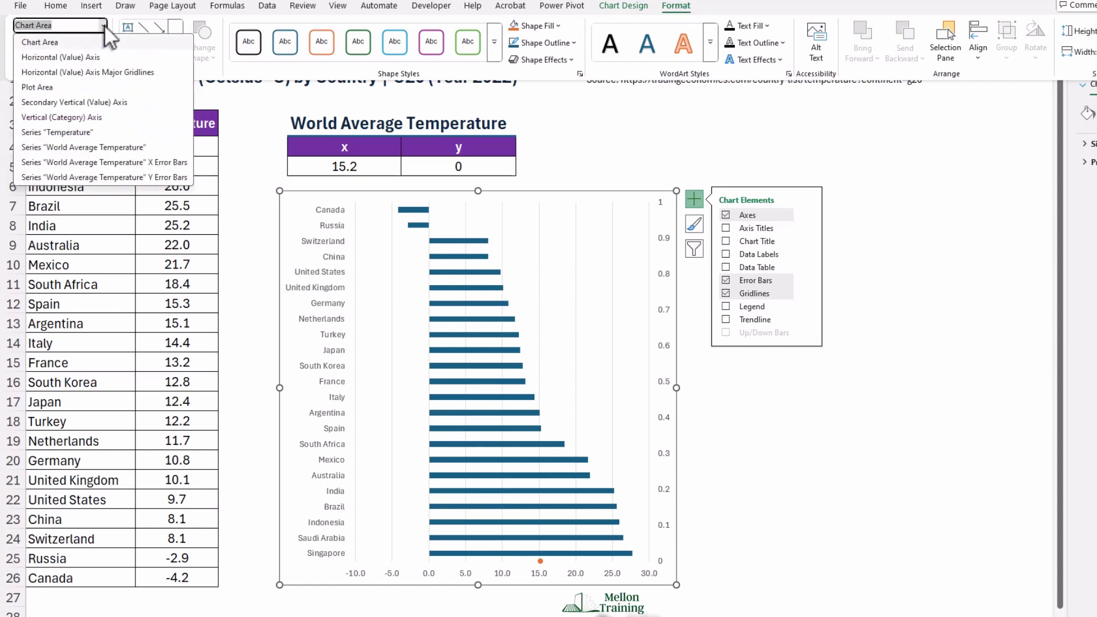
pyautogui.moveTo(195, 178)
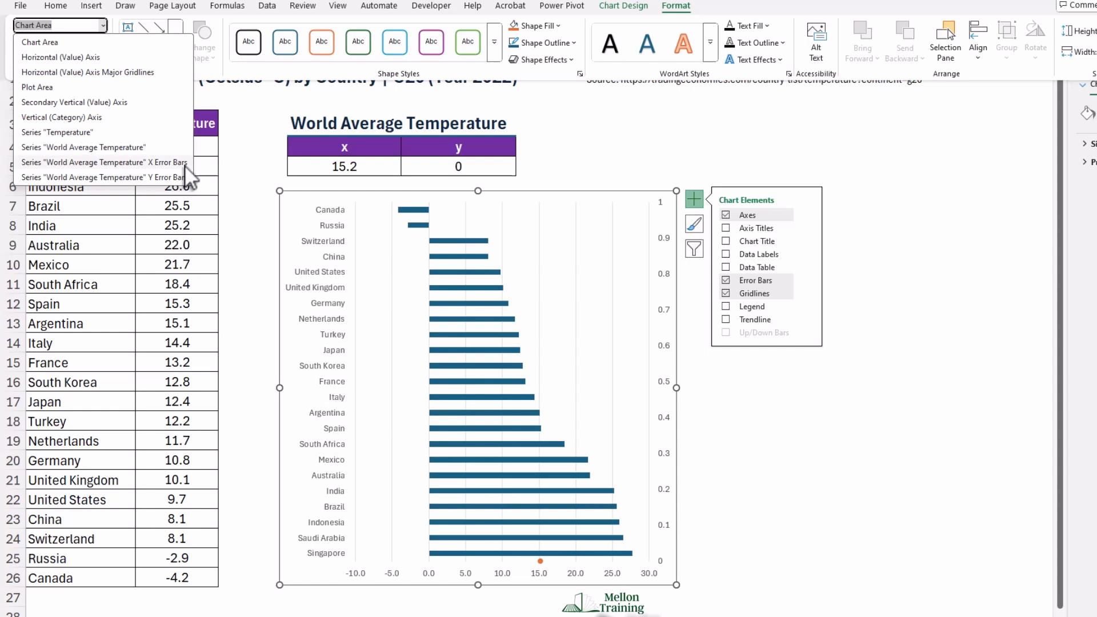
pyautogui.click(84, 147)
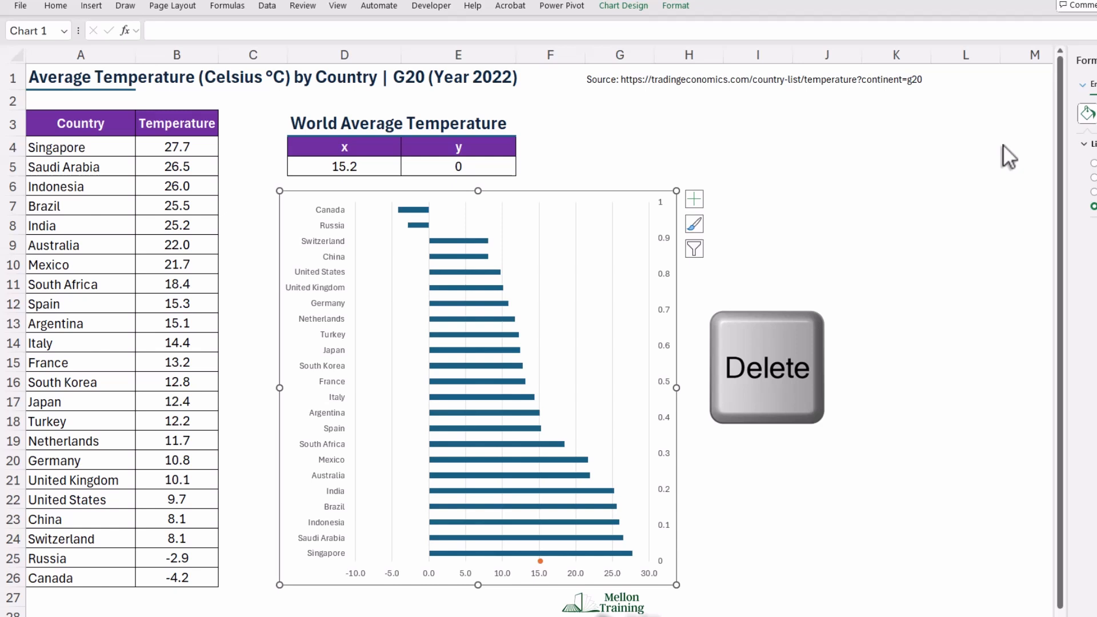
pyautogui.moveTo(998, 149)
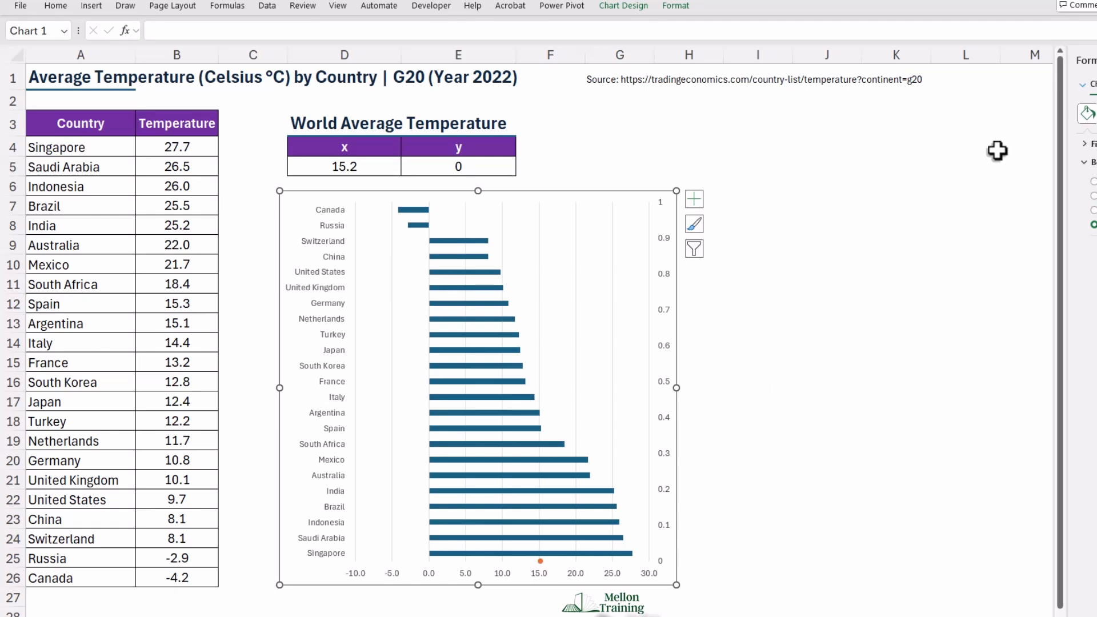
pyautogui.moveTo(742, 79)
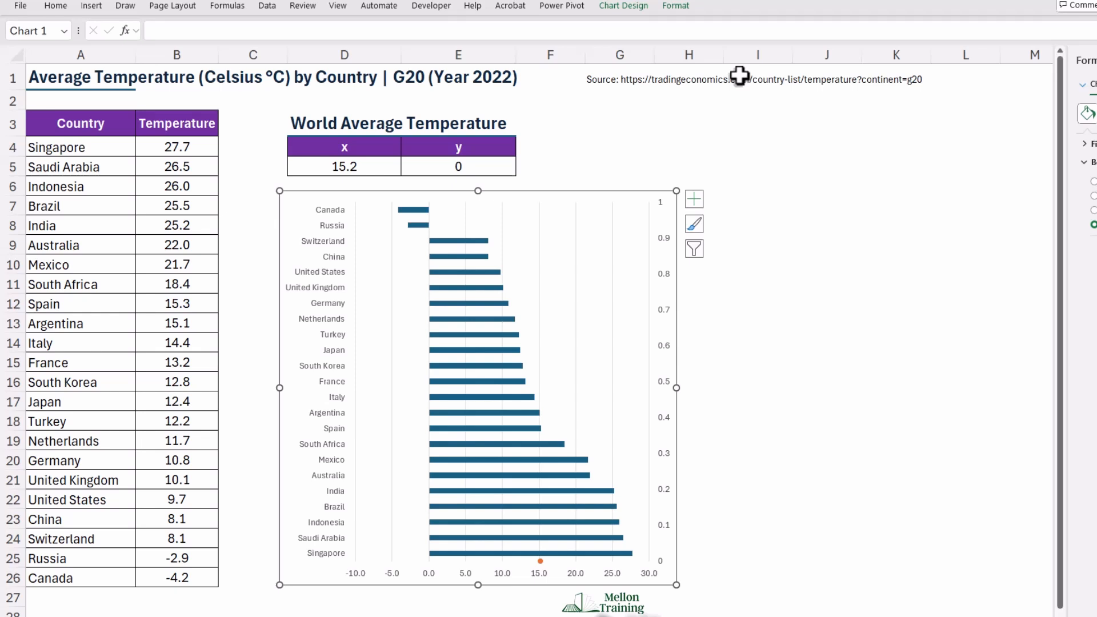
pyautogui.moveTo(682, 22)
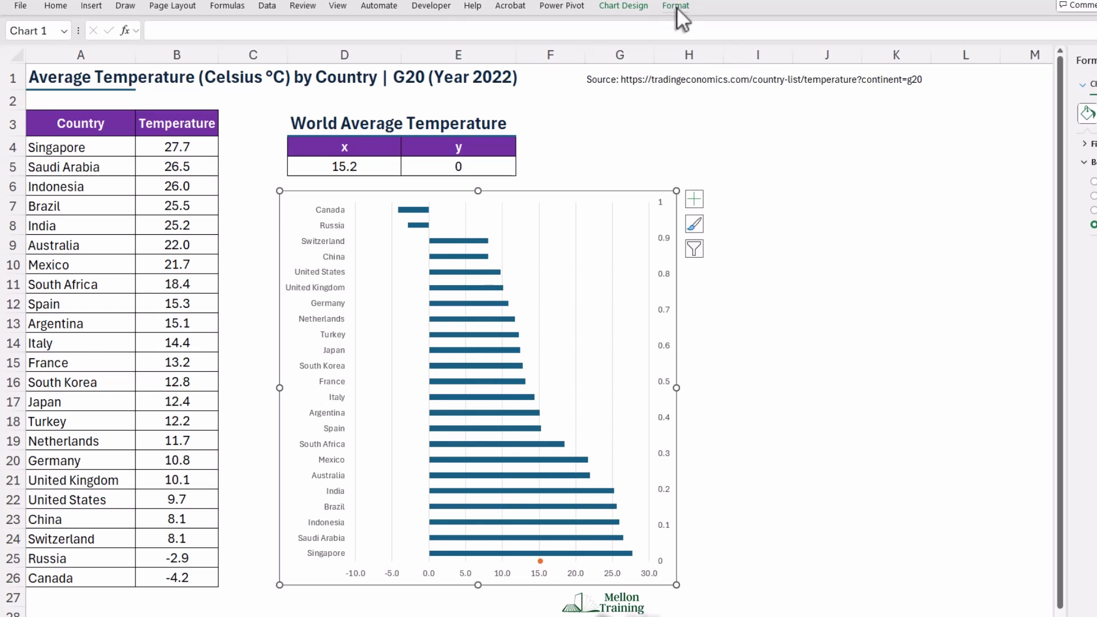
# Format the Y error bars: Direction Plus, No Cap, Fixed Value 1.
pyautogui.click(675, 7)
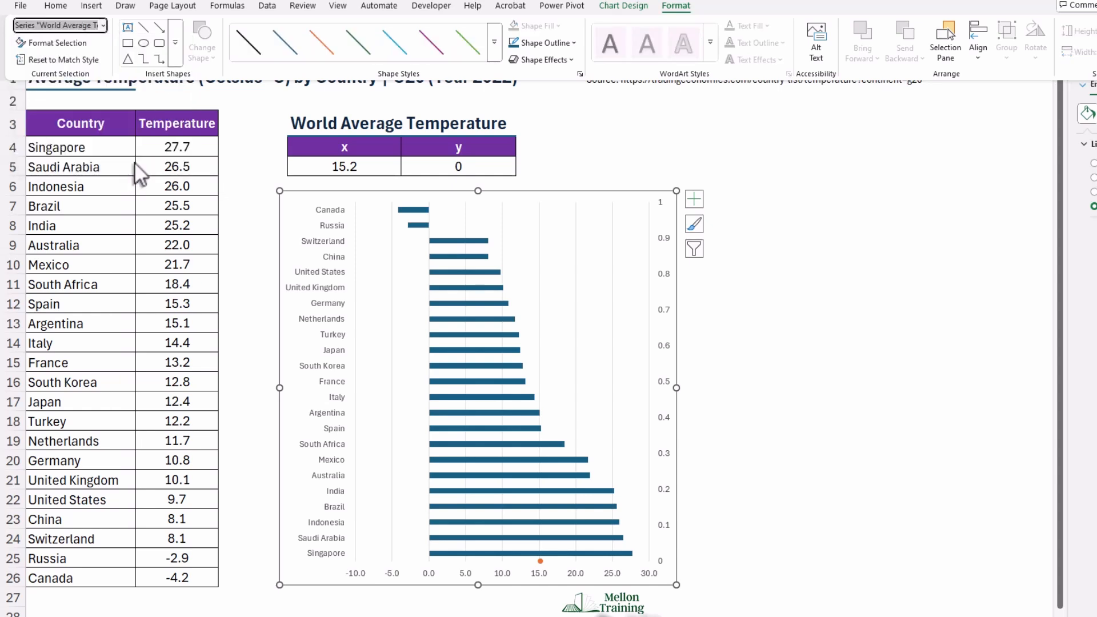
pyautogui.moveTo(65, 55)
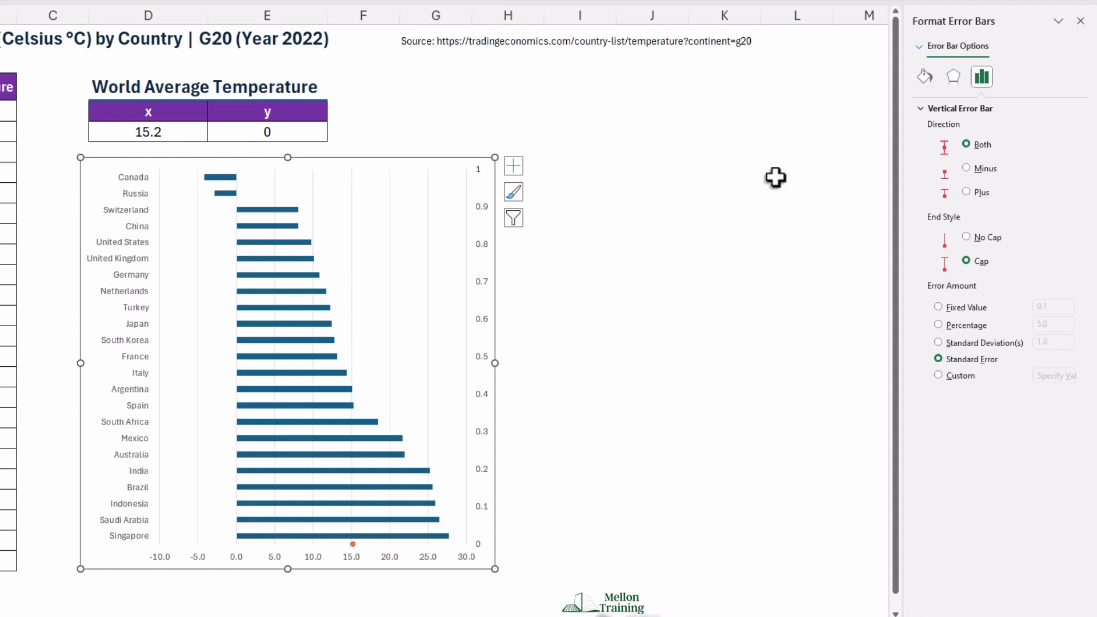
pyautogui.click(966, 192)
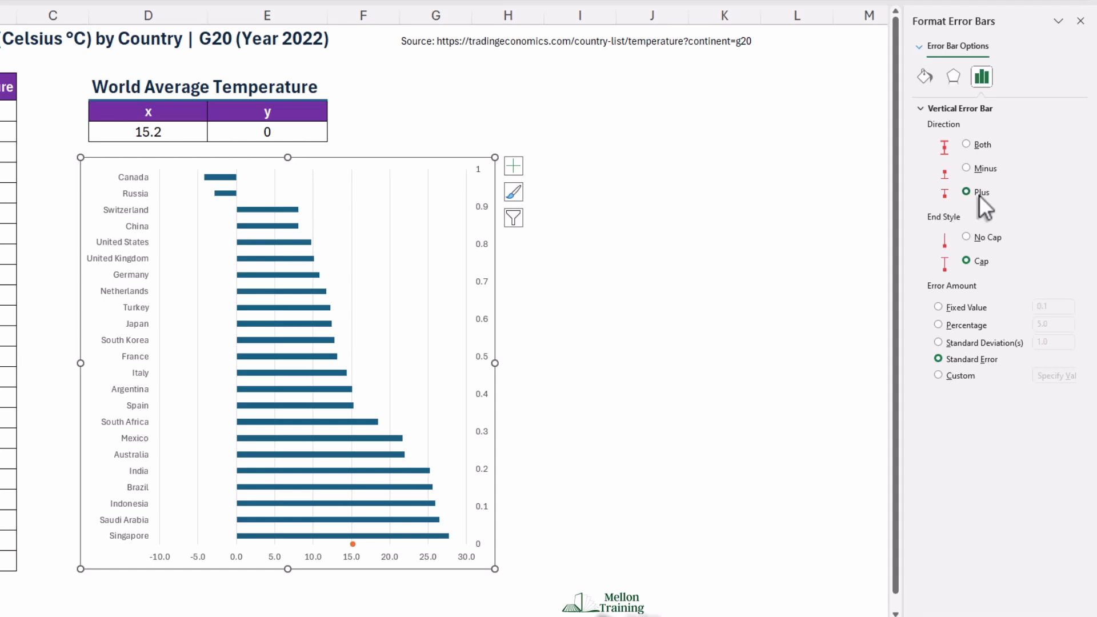
pyautogui.click(965, 237)
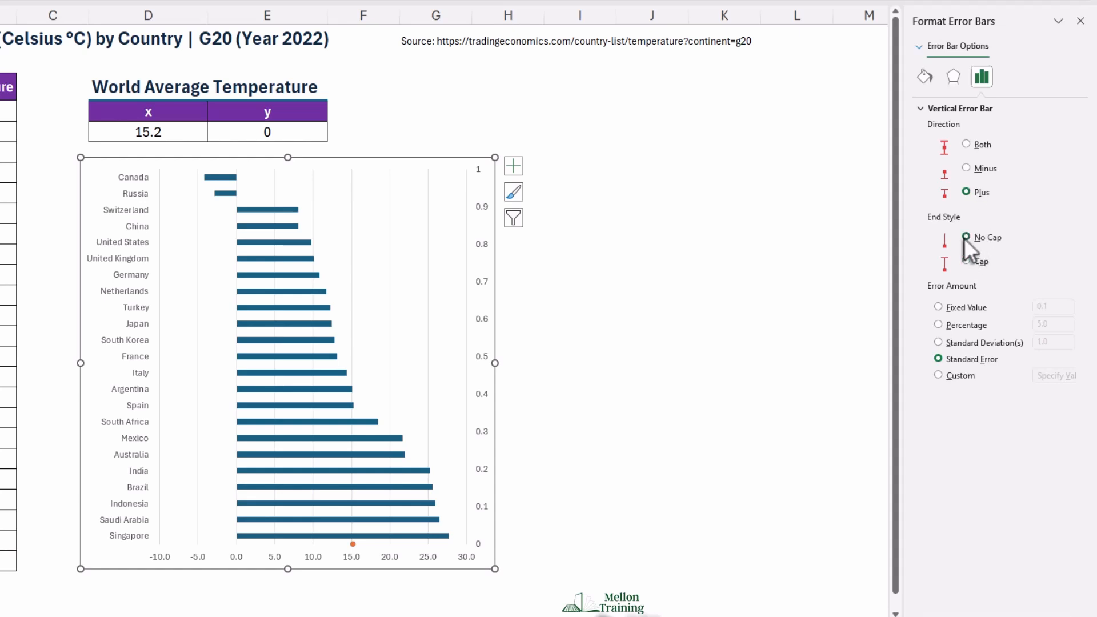
pyautogui.click(938, 307)
pyautogui.write('1')
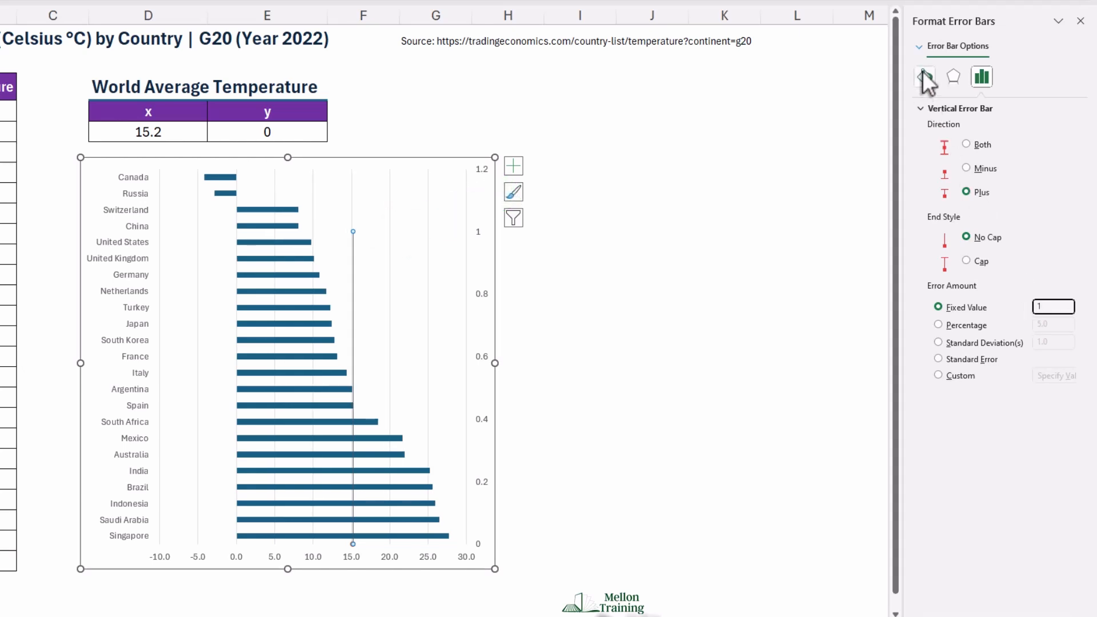
# Style the error-bar line at 1.25 pt width with a dashed dash type.
pyautogui.click(924, 77)
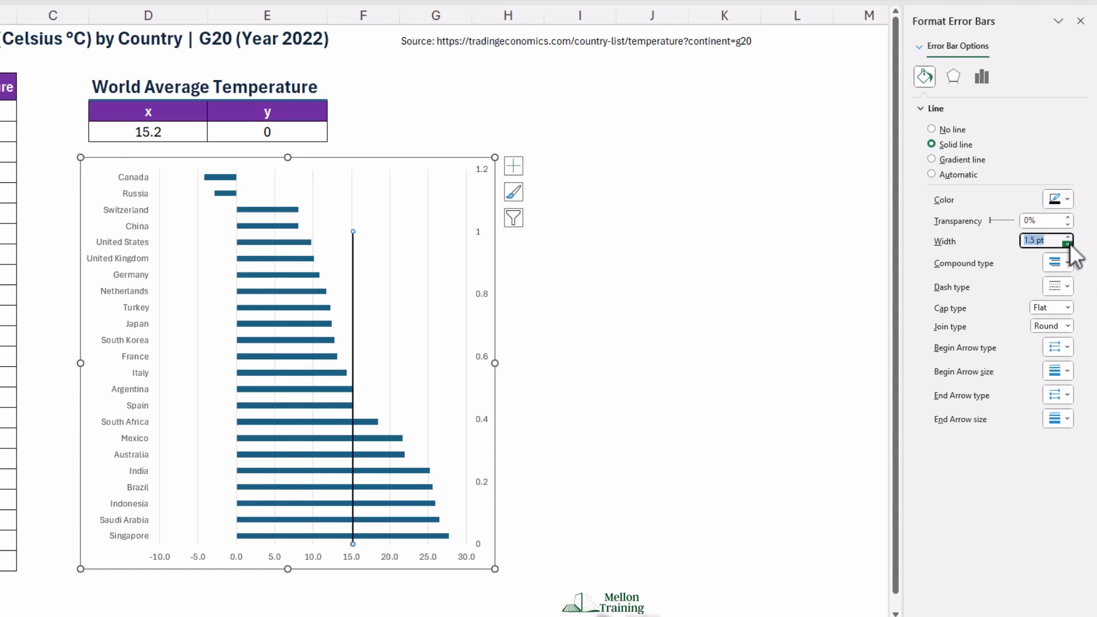
pyautogui.click(1063, 243)
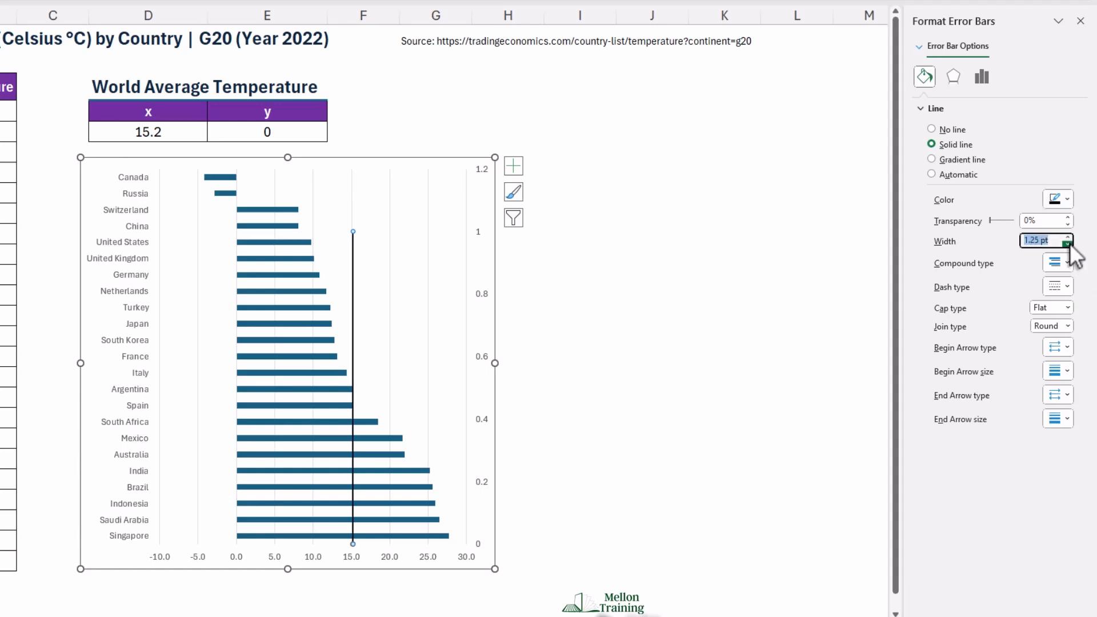
pyautogui.click(1057, 287)
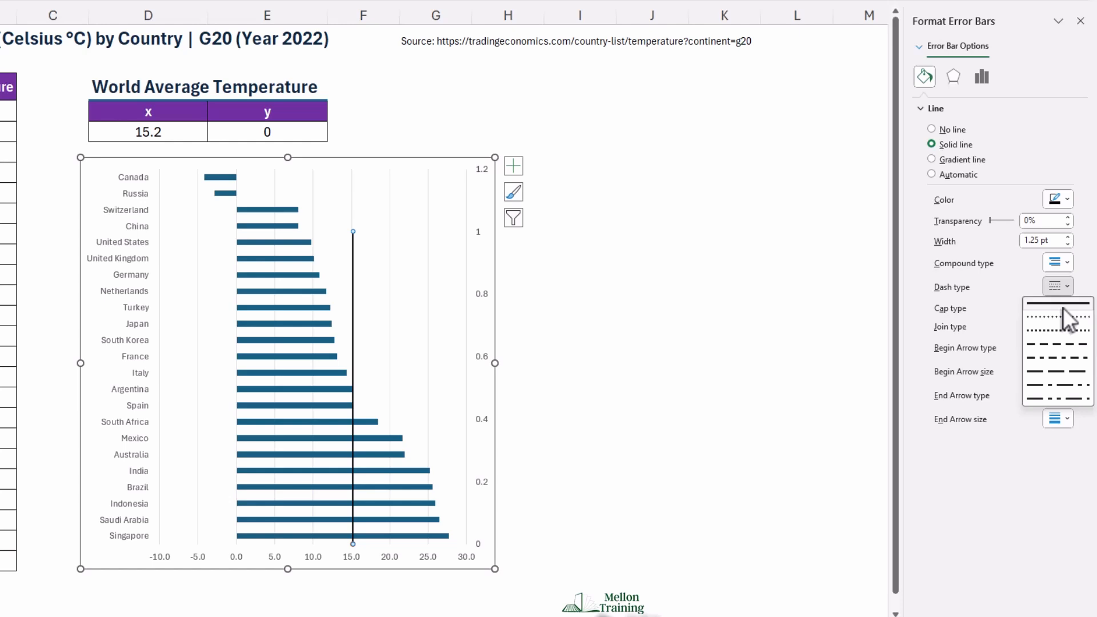
pyautogui.click(1051, 317)
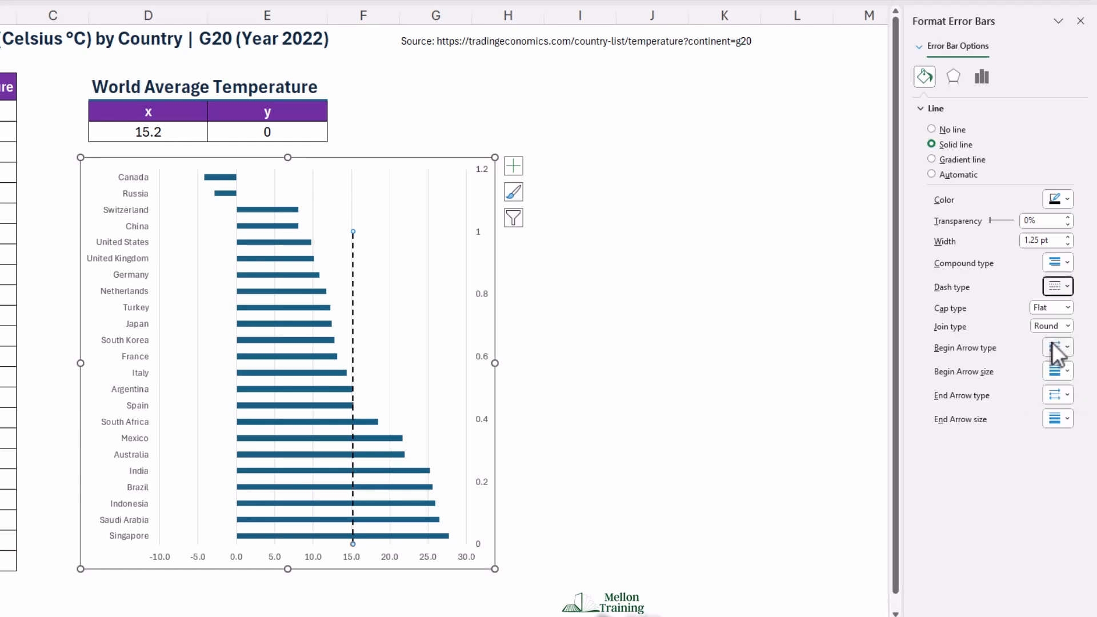
pyautogui.moveTo(1055, 347)
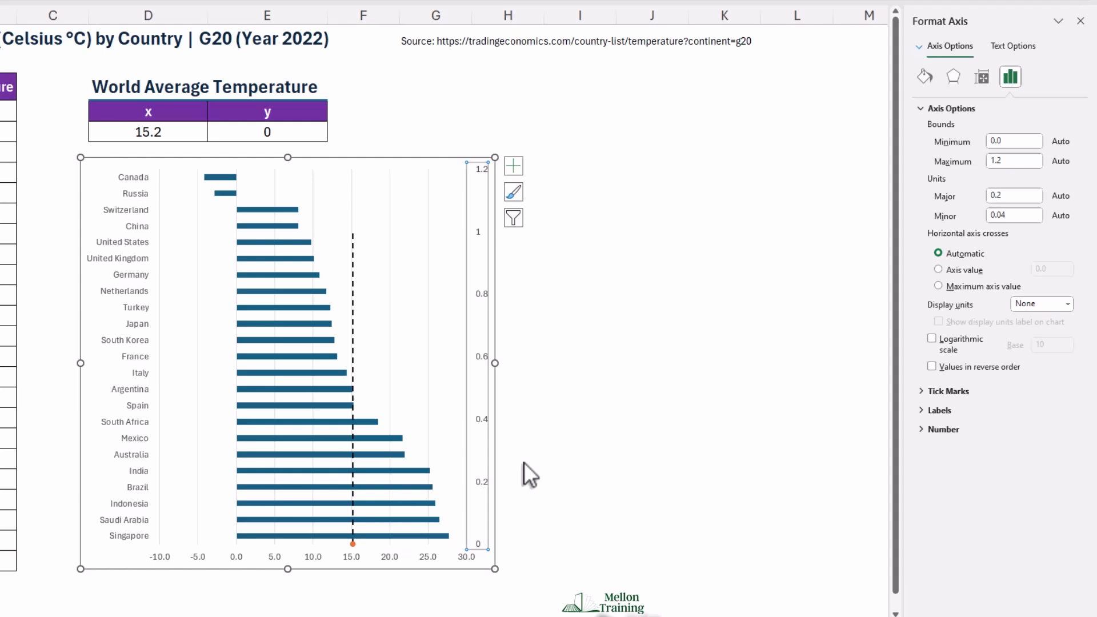
# Set the secondary vertical axis Bounds Maximum to 1.0.
pyautogui.click(1014, 160)
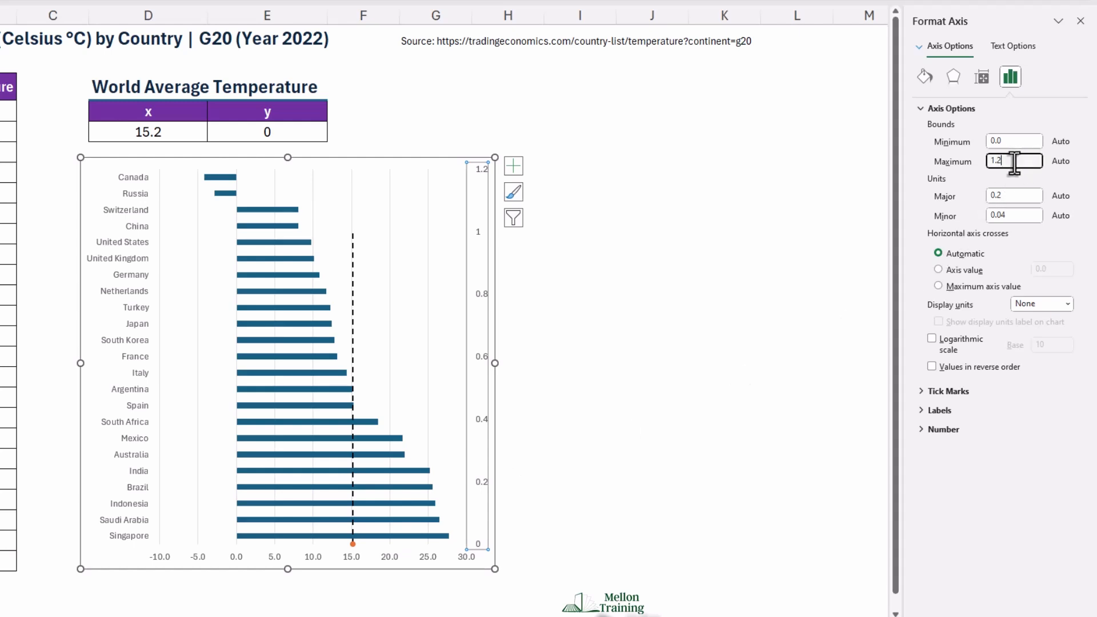
pyautogui.write('1.0')
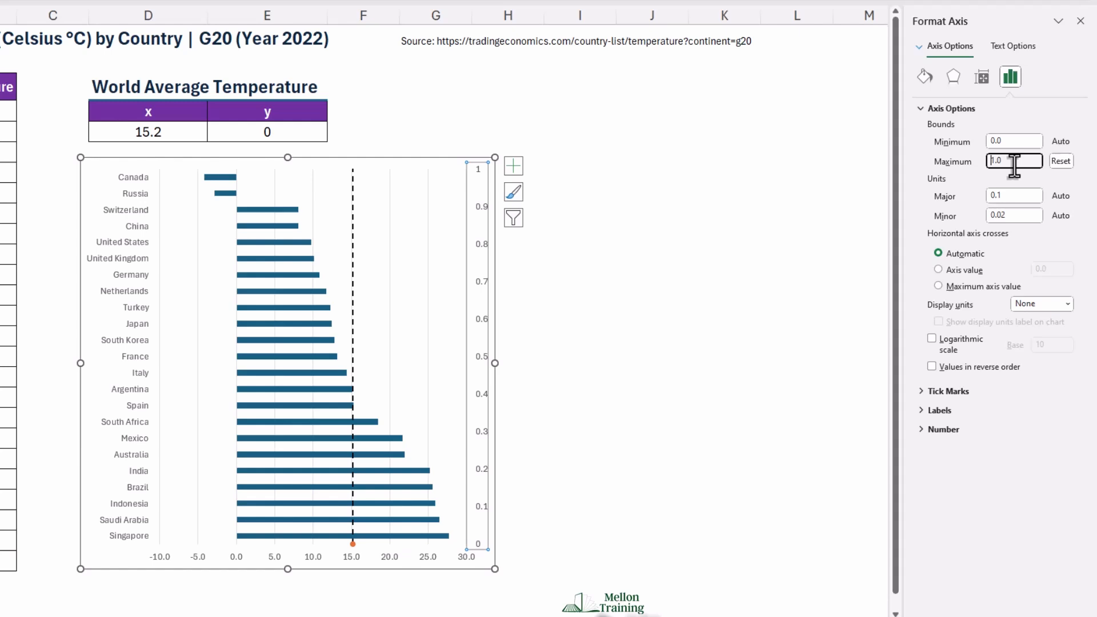
pyautogui.moveTo(352, 559)
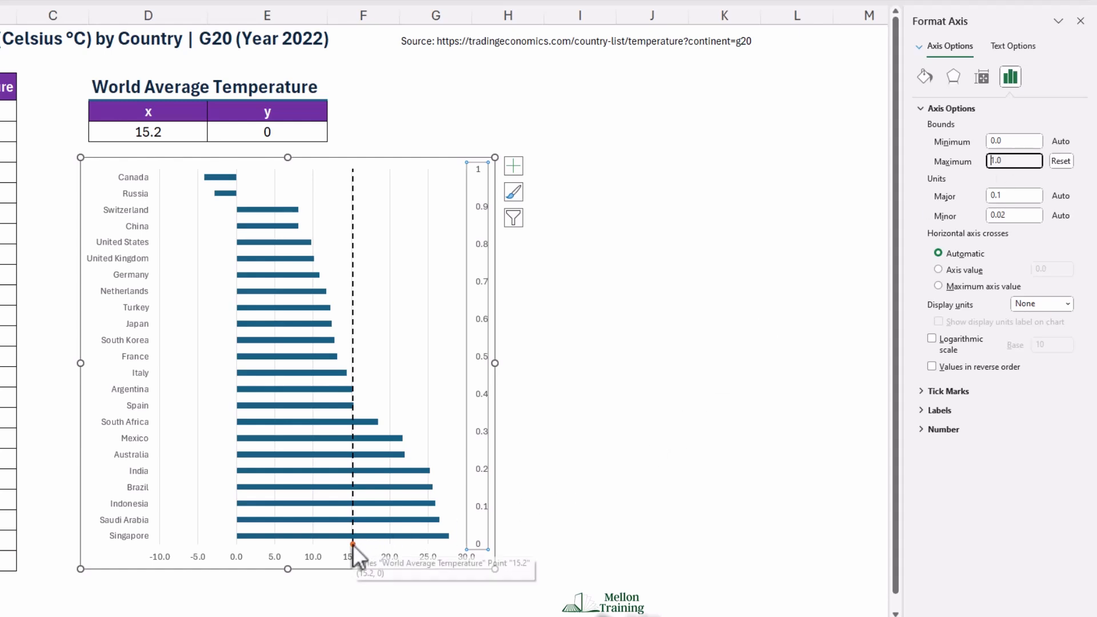
# Give the world-average point a built-in triangle marker via Format Data Series.
pyautogui.rightClick(351, 543)
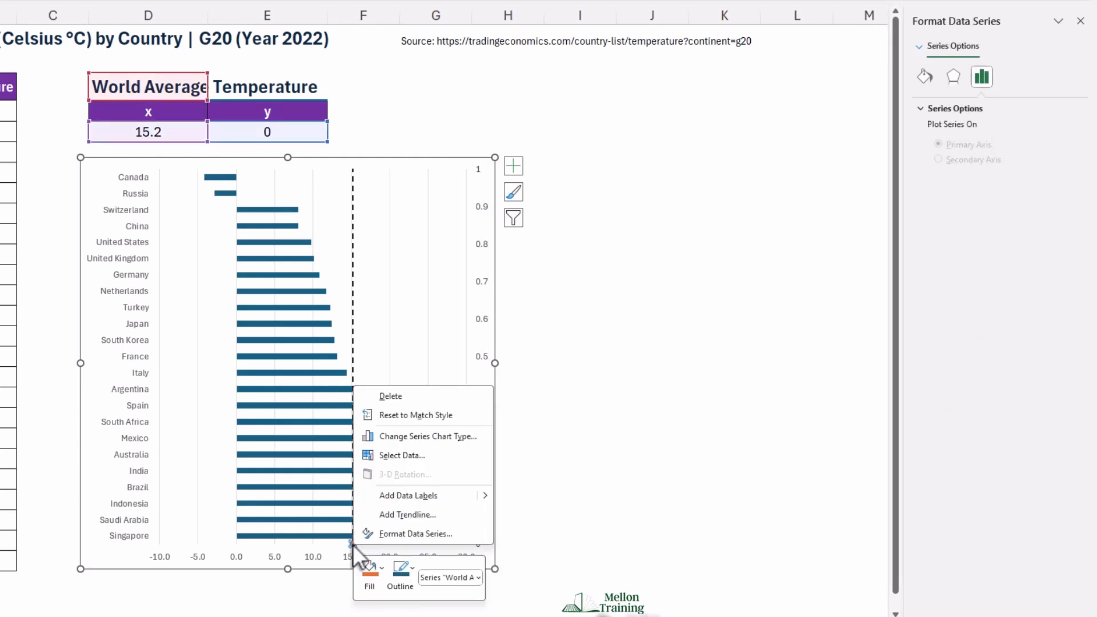
pyautogui.click(702, 308)
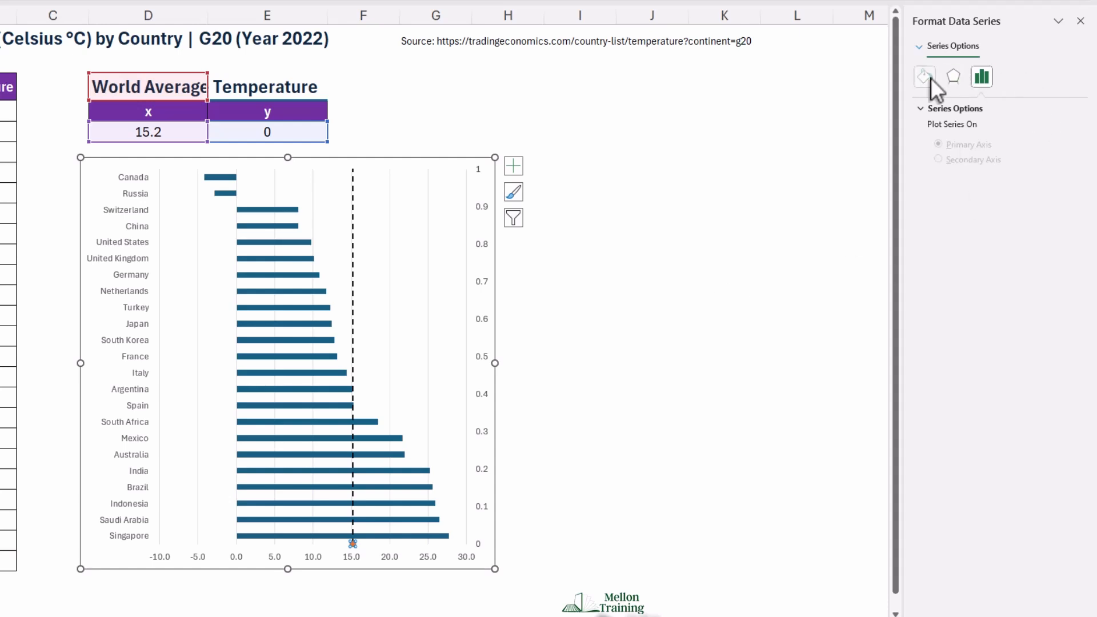
pyautogui.click(925, 76)
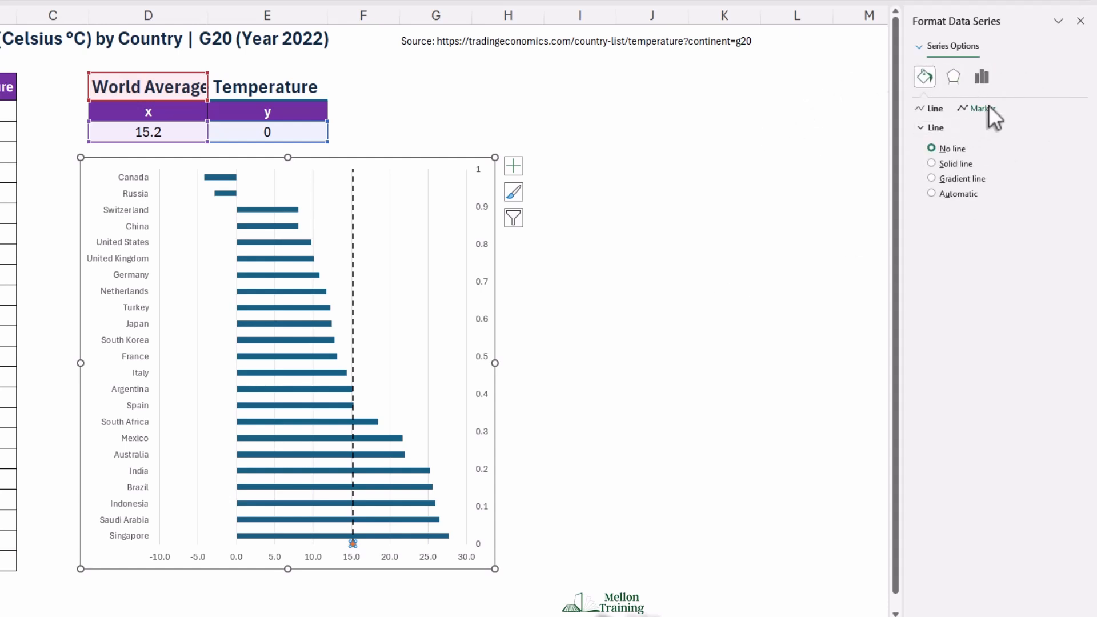
pyautogui.click(981, 109)
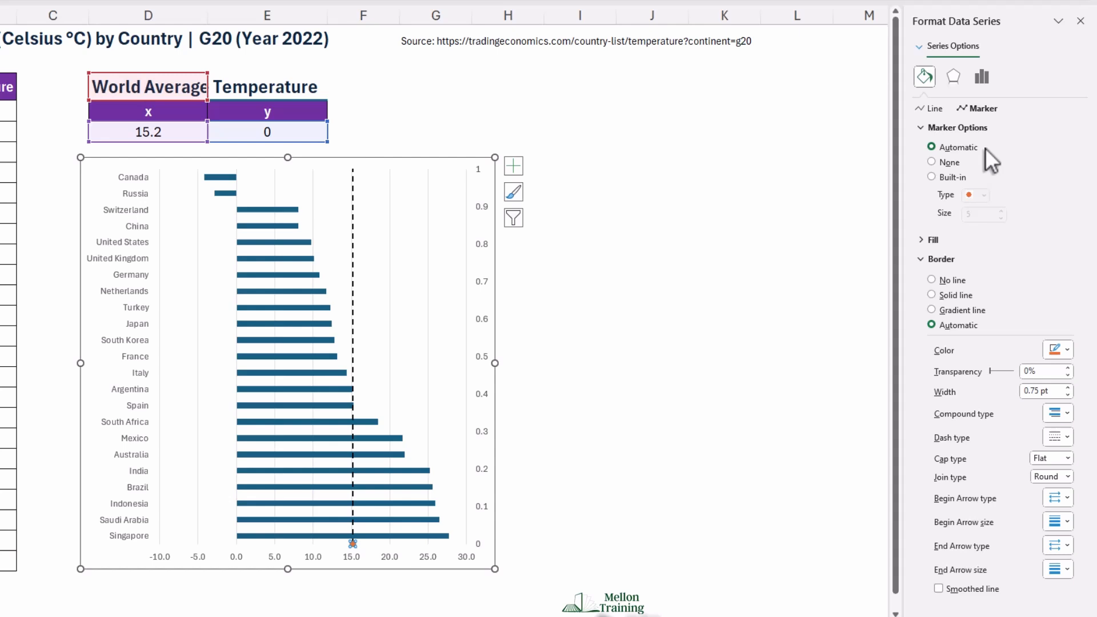
pyautogui.click(932, 177)
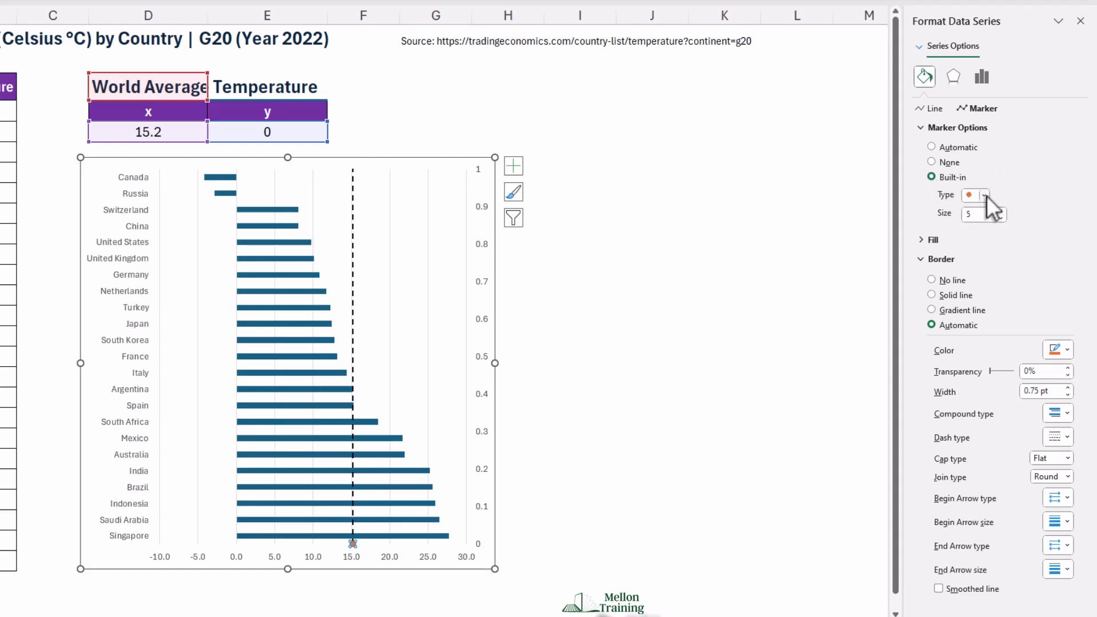
pyautogui.click(984, 195)
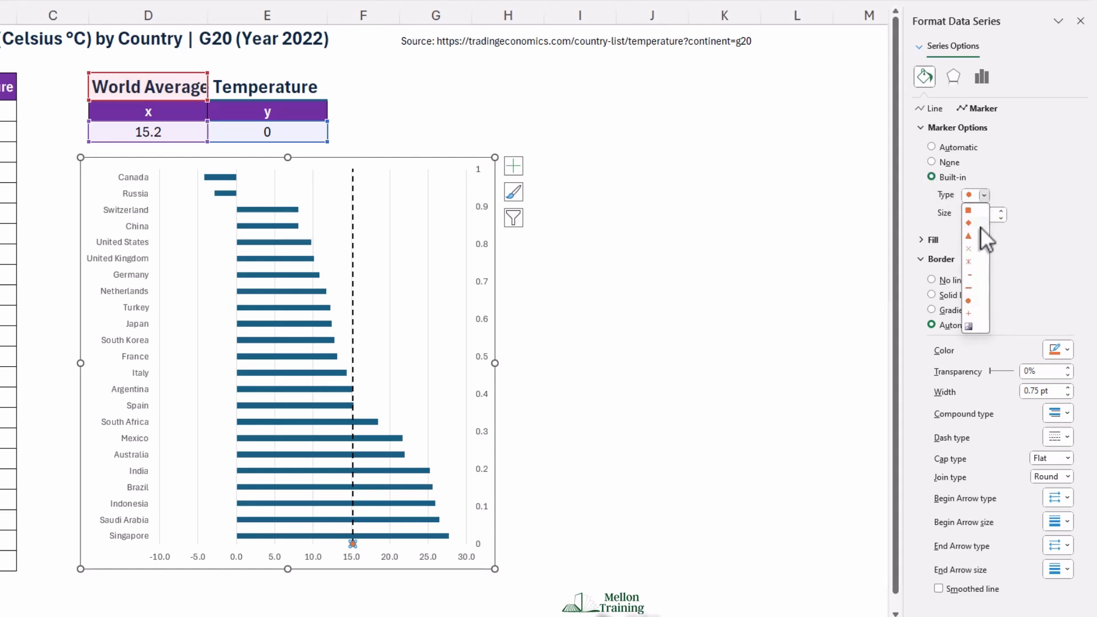
pyautogui.click(969, 237)
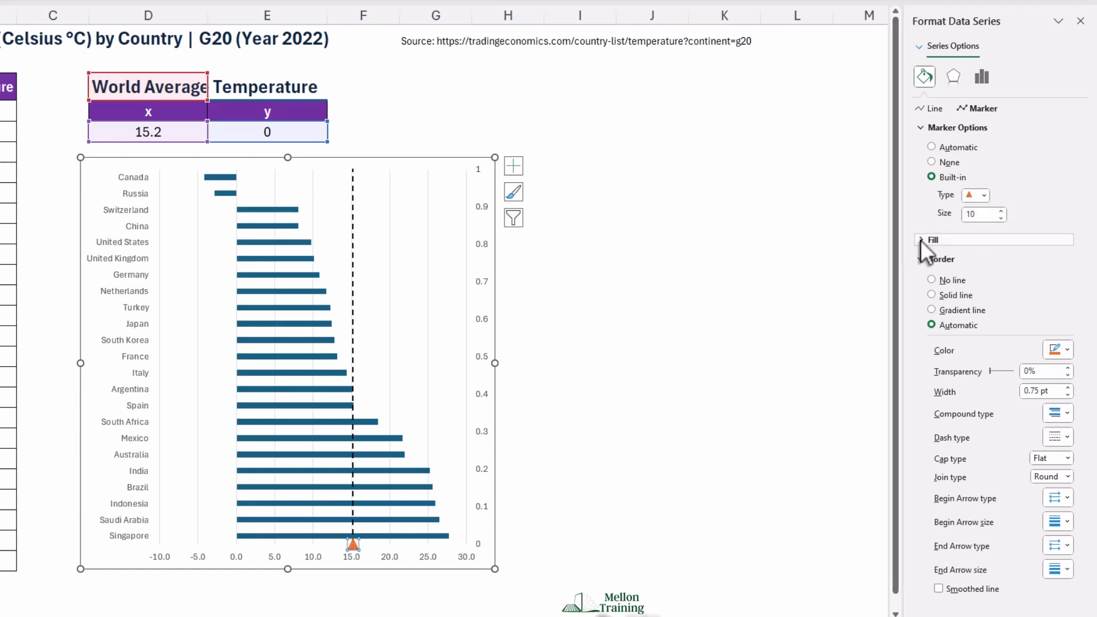
# Fill the triangle marker with solid black.
pyautogui.click(924, 240)
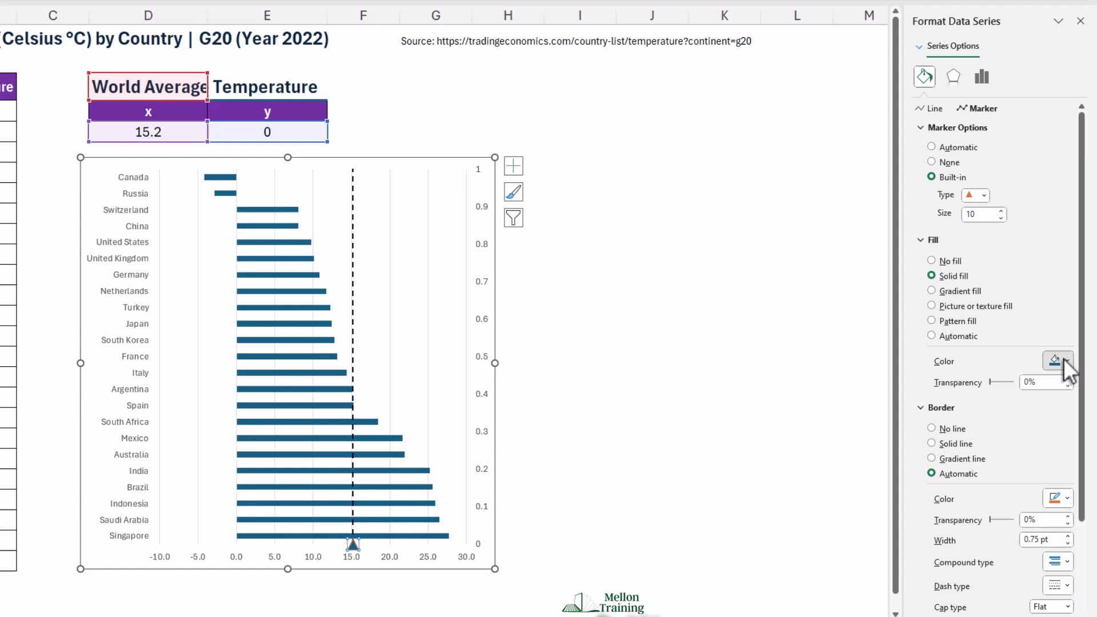
pyautogui.click(931, 444)
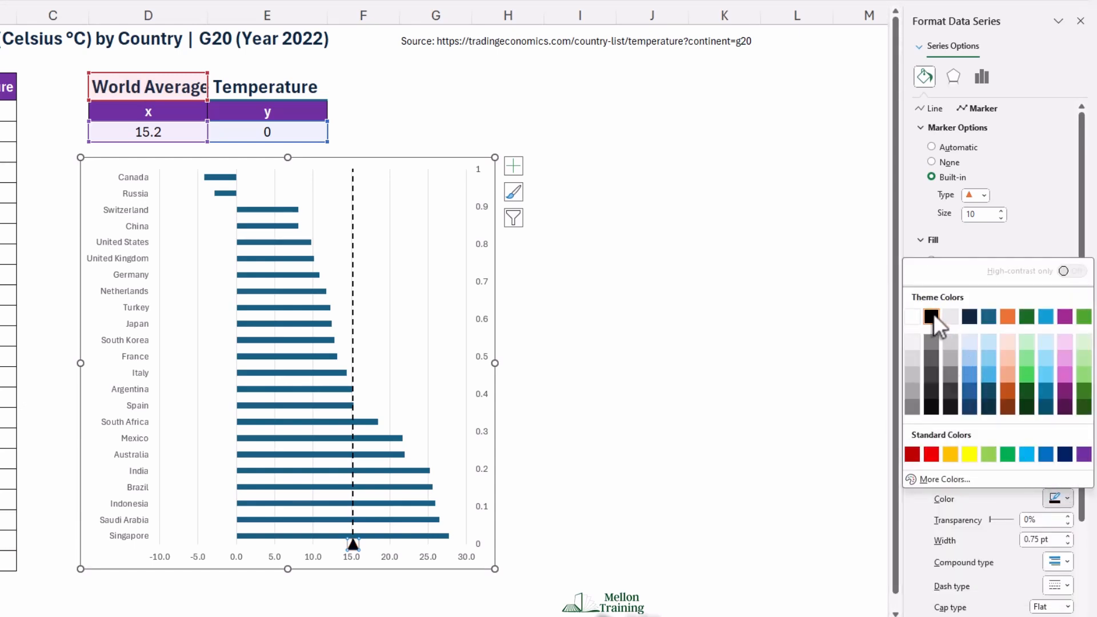
pyautogui.click(931, 317)
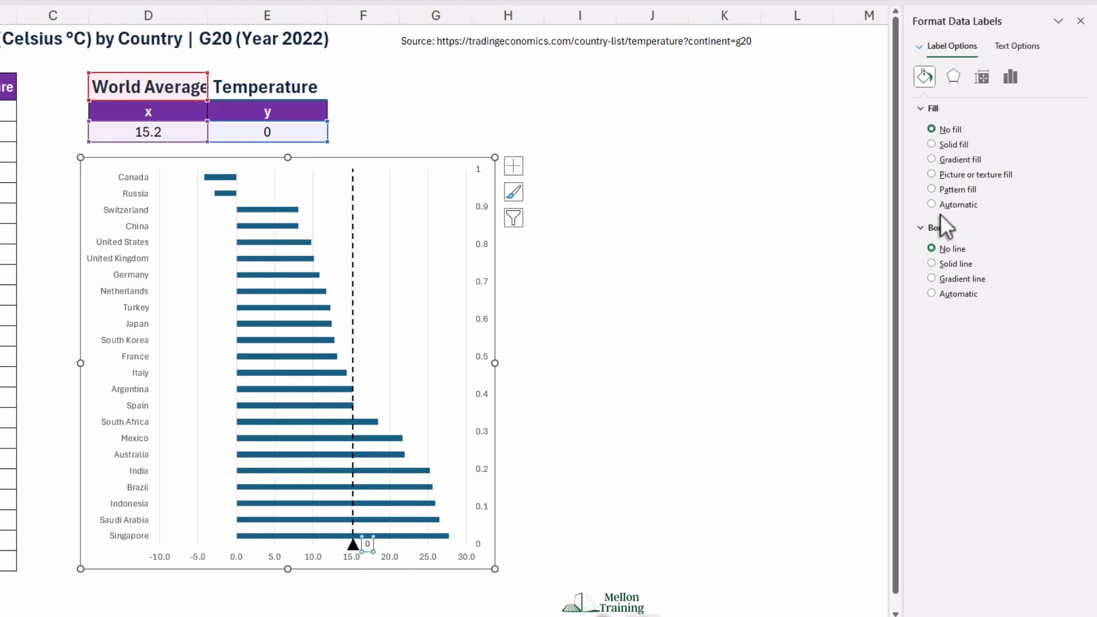
# Position the data label Below and show the X Value (15.2) instead of the Y Value.
pyautogui.click(1009, 77)
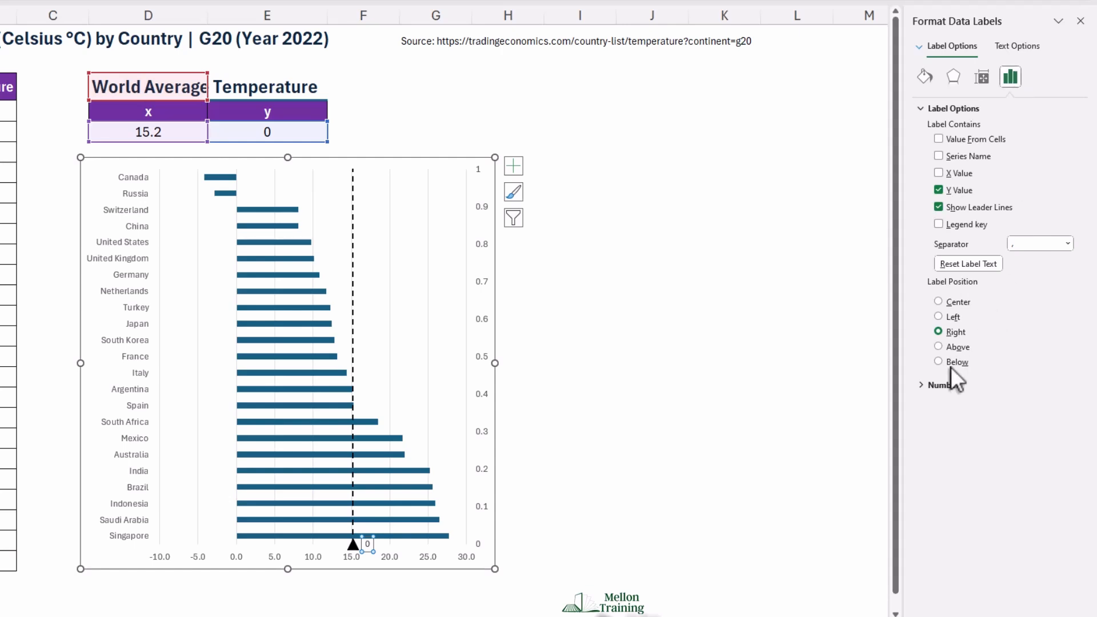
pyautogui.click(938, 362)
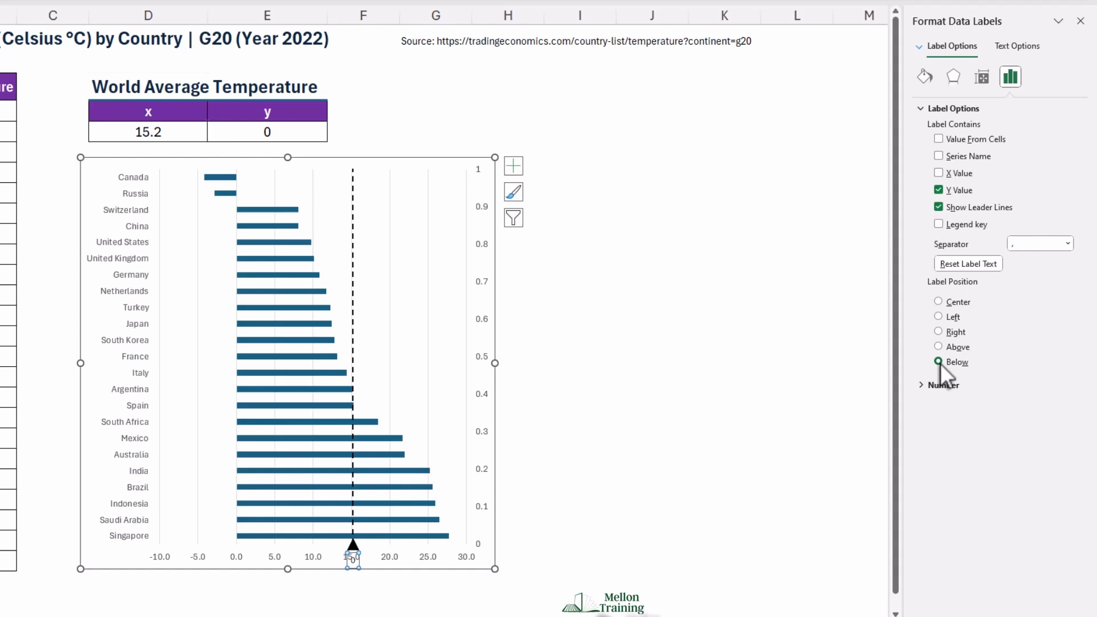
pyautogui.moveTo(949, 356)
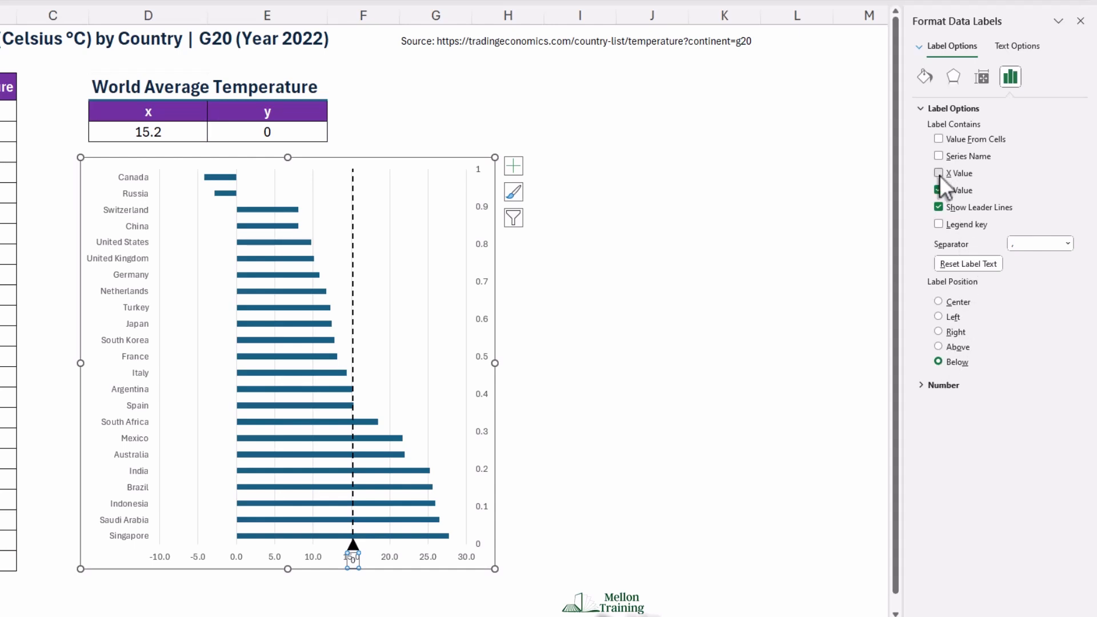
pyautogui.click(938, 173)
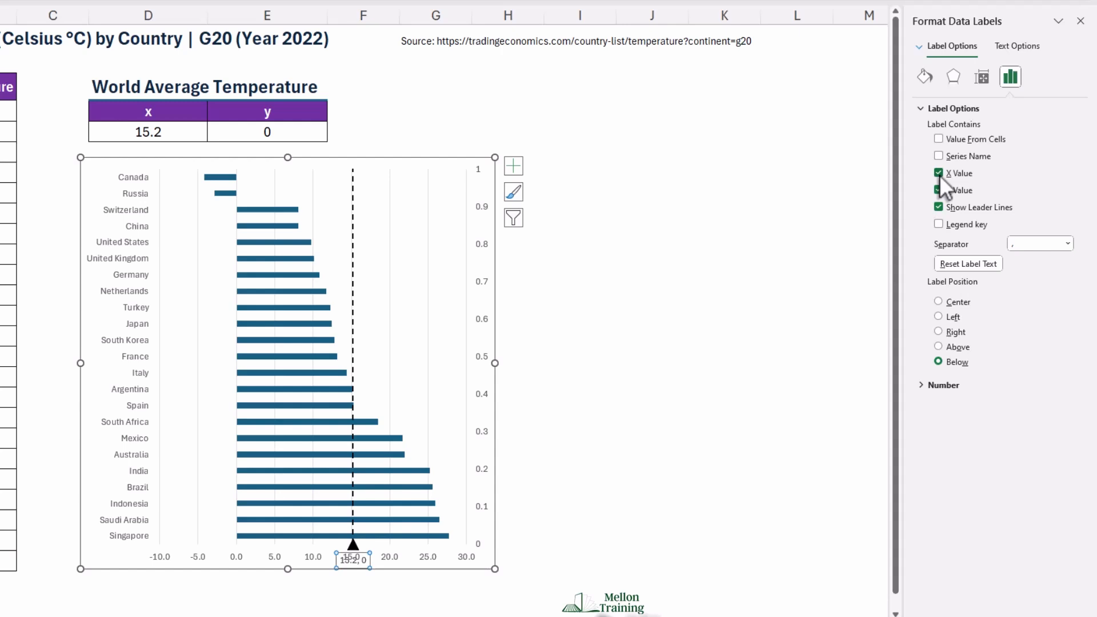
pyautogui.click(939, 189)
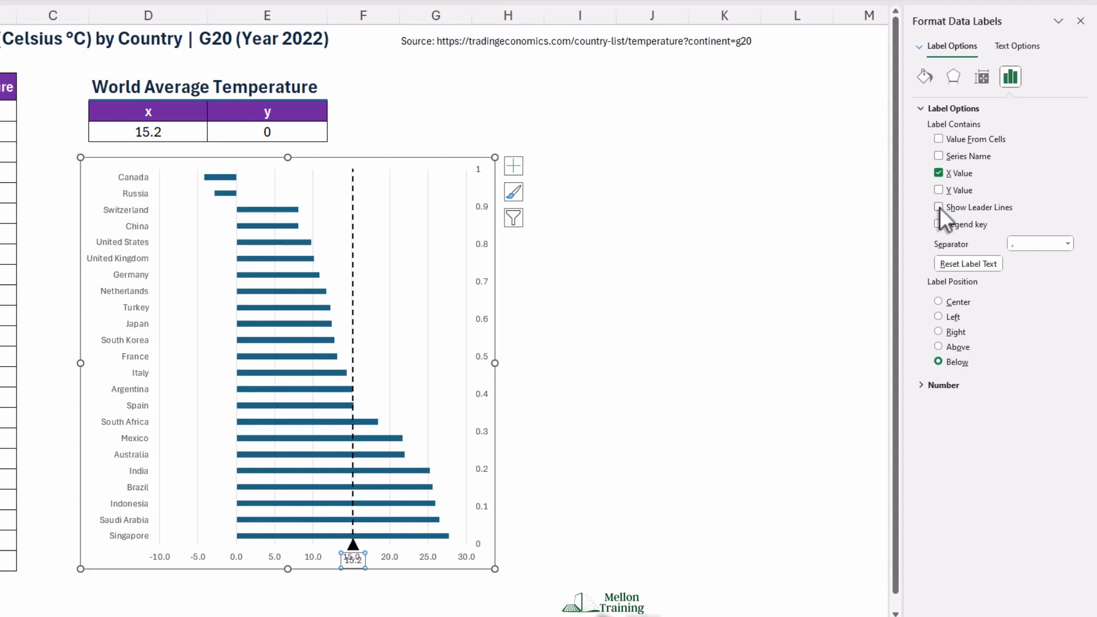
# Add data labels to the temperature bars and delete the gridlines and numeric axes.
pyautogui.rightClick(305, 324)
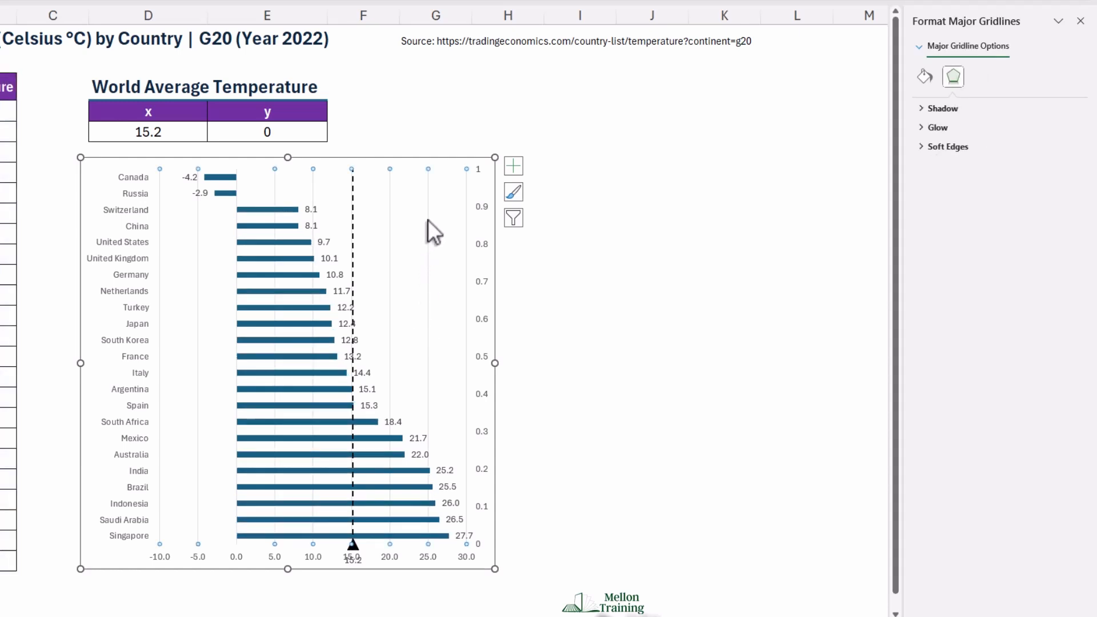
pyautogui.click(434, 229)
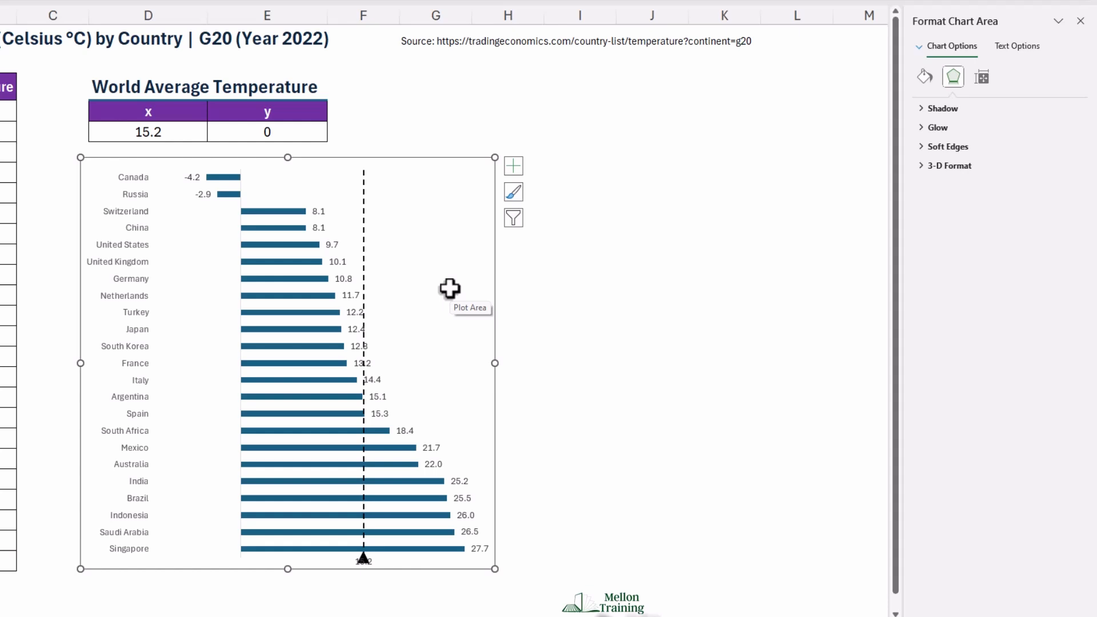
pyautogui.moveTo(497, 243)
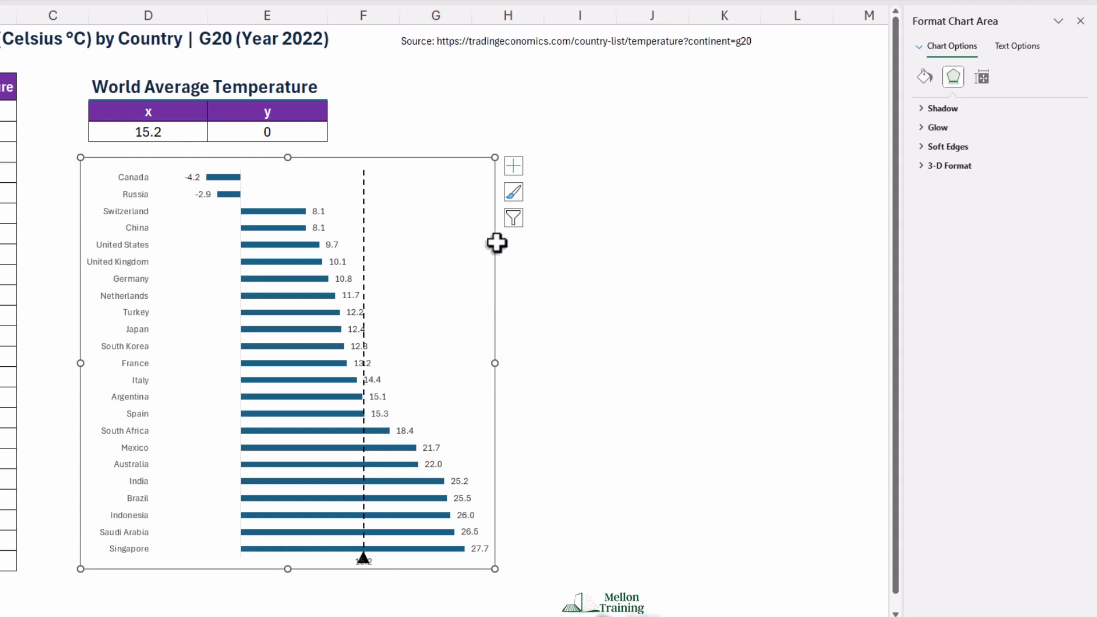
pyautogui.click(924, 76)
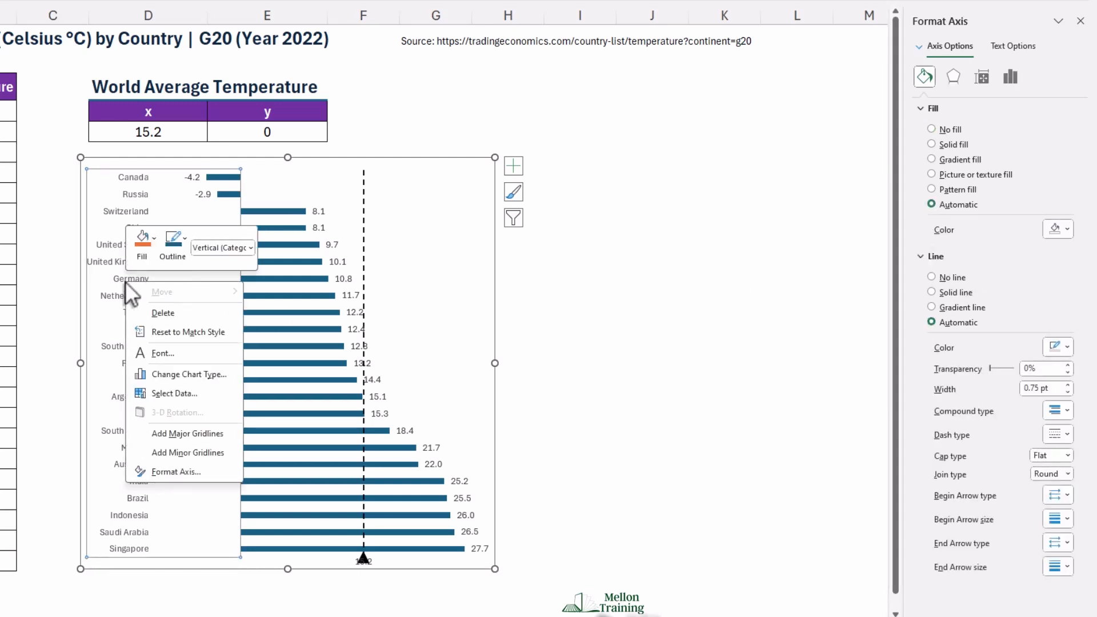
# Set the country axis to Categories in reverse order with No line.
pyautogui.click(1010, 77)
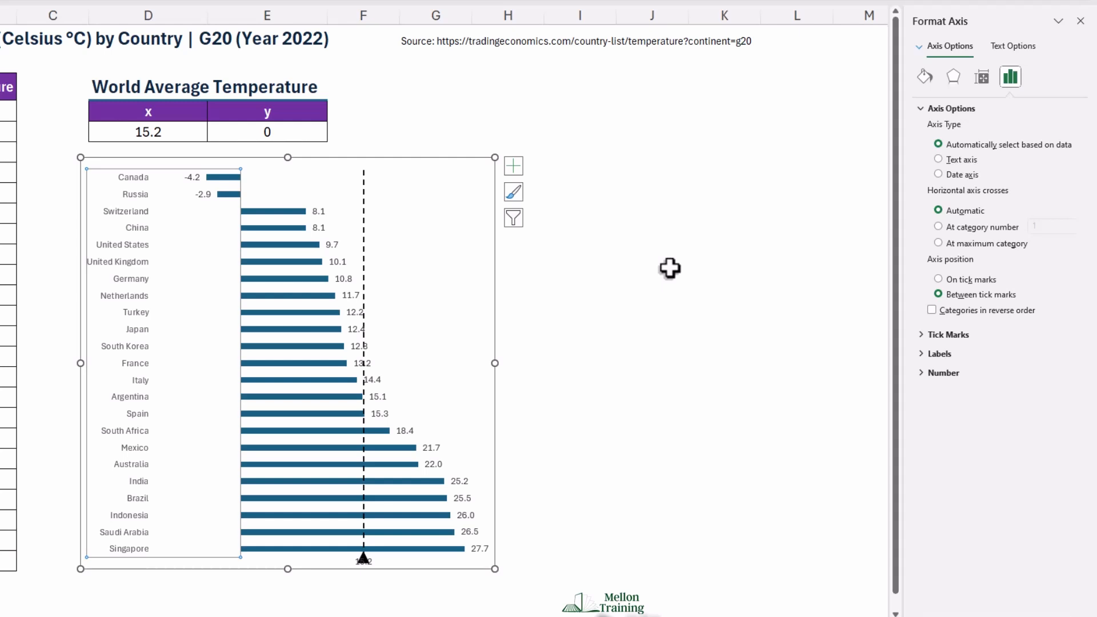
pyautogui.click(932, 310)
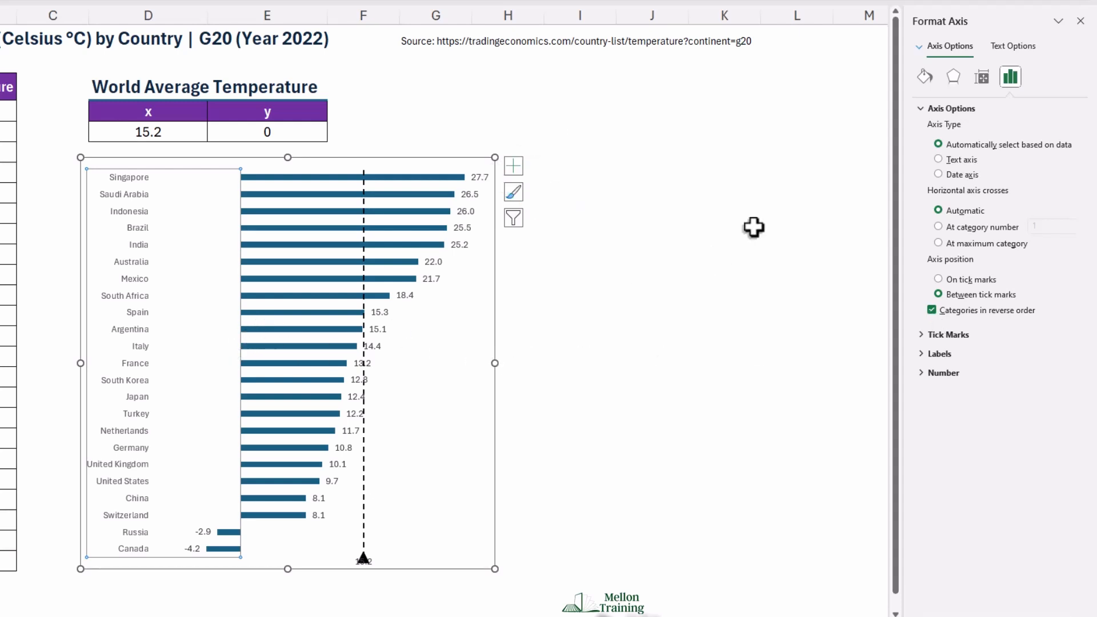
pyautogui.click(924, 77)
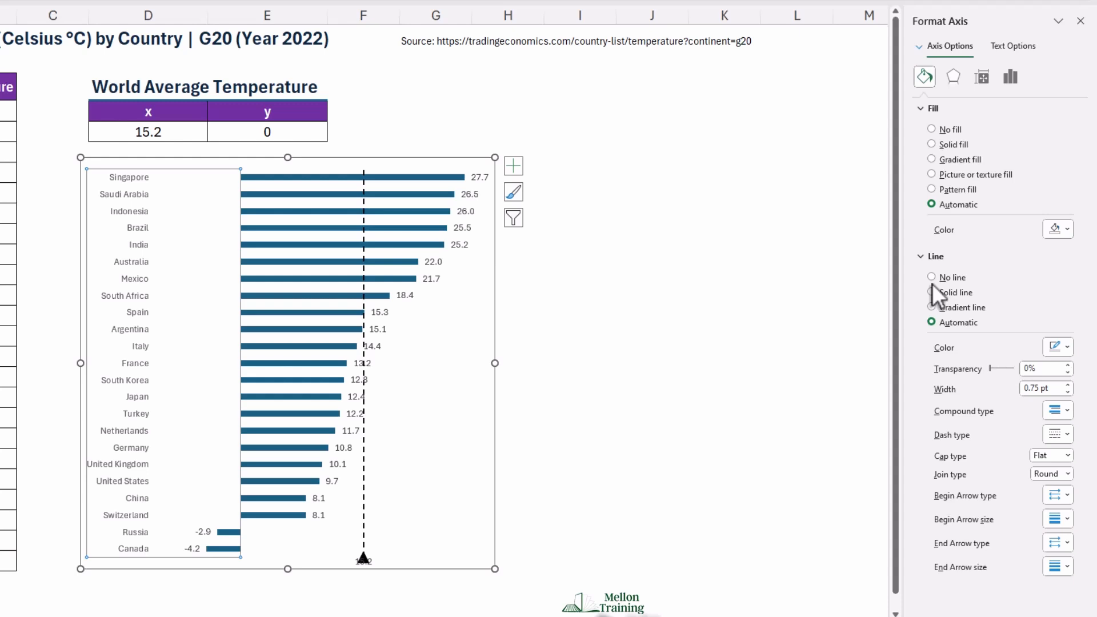
pyautogui.click(931, 277)
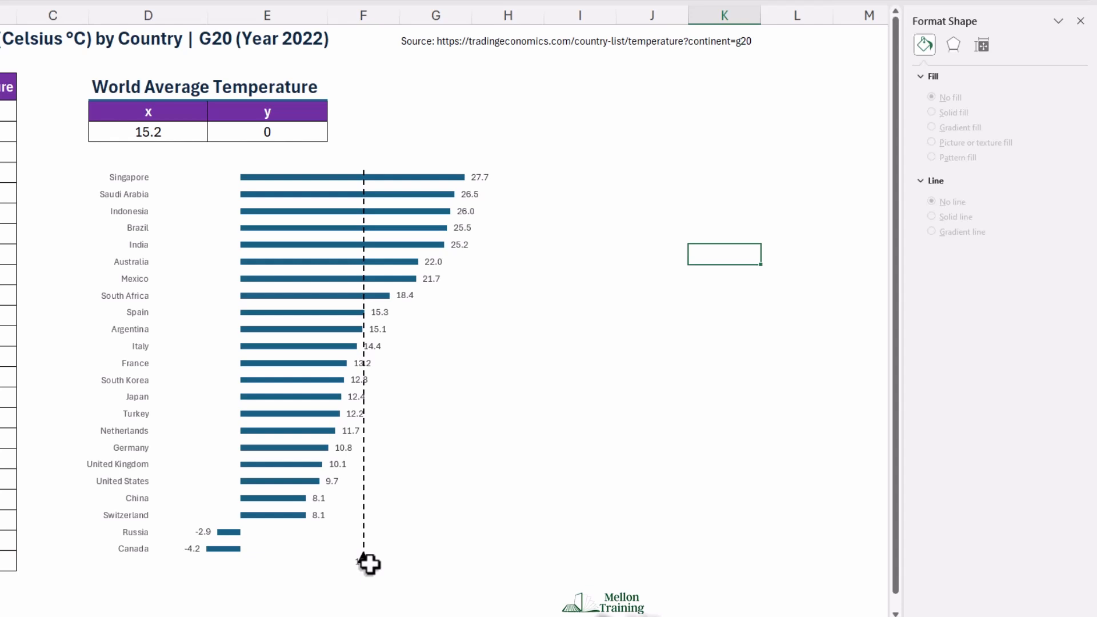
# Select the 15.2 reference data label for emphasis formatting.
pyautogui.click(364, 562)
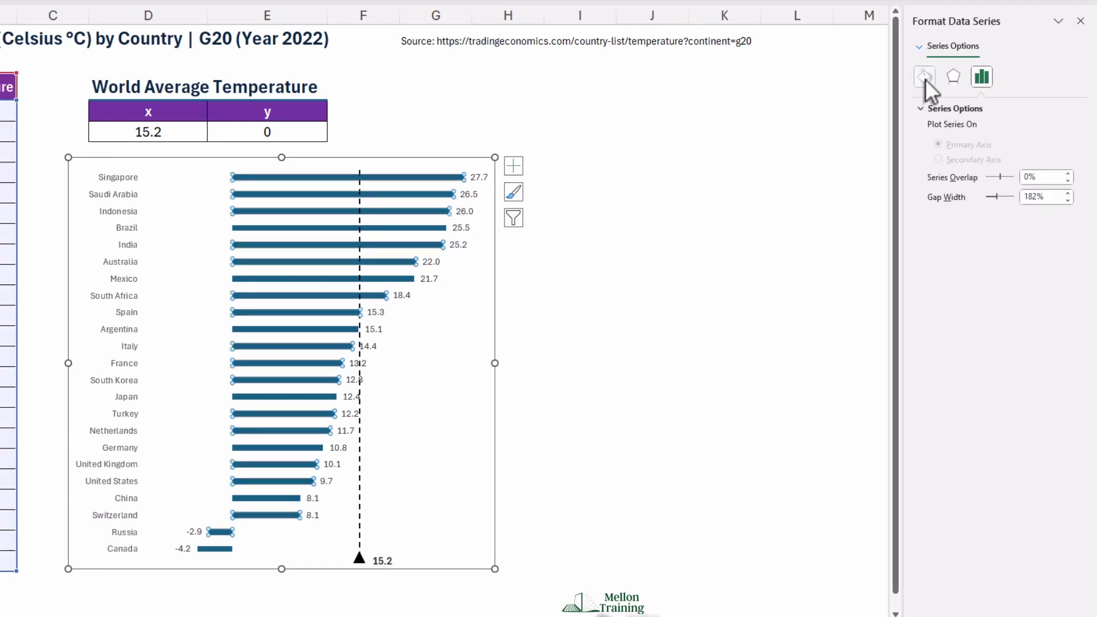
# Give the bars a light-blue solid fill, no border and a reduced gap width.
pyautogui.click(925, 76)
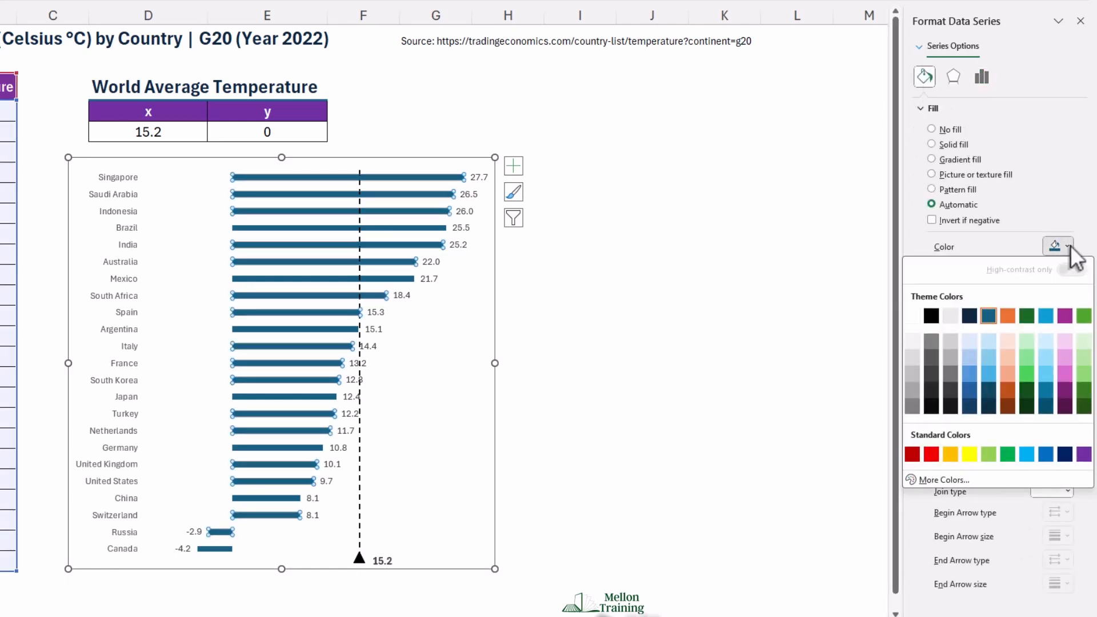
pyautogui.moveTo(990, 368)
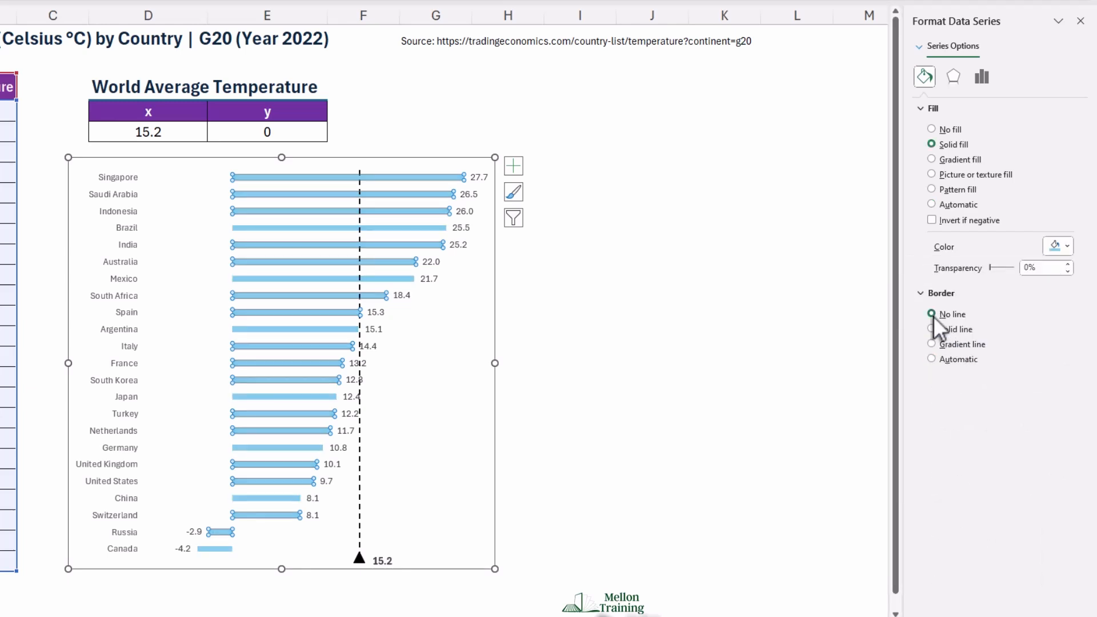
pyautogui.click(982, 77)
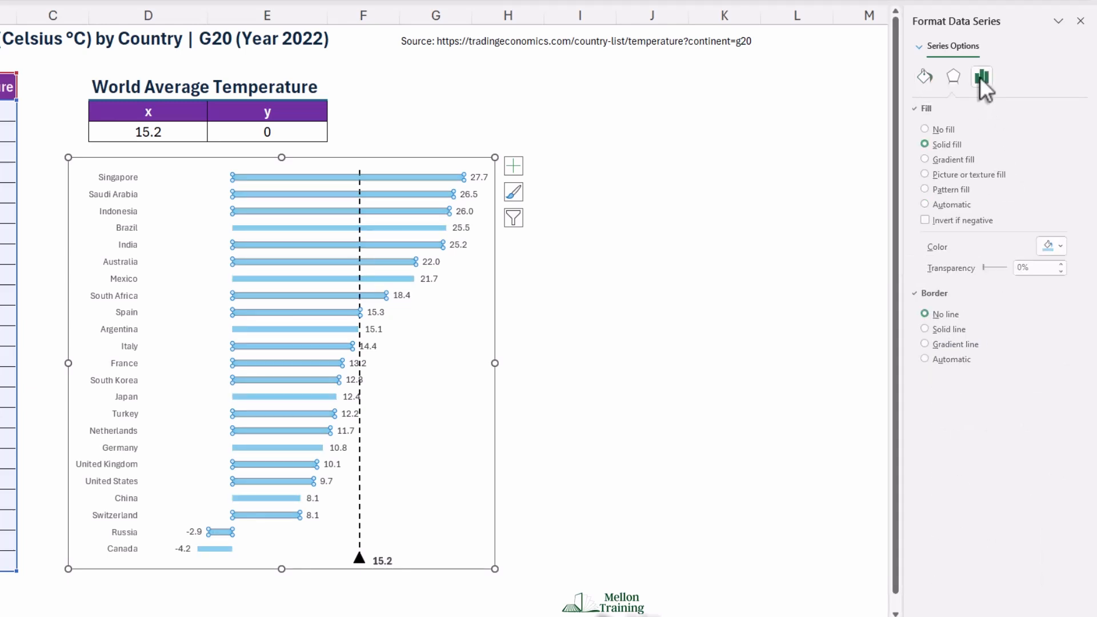
pyautogui.click(981, 77)
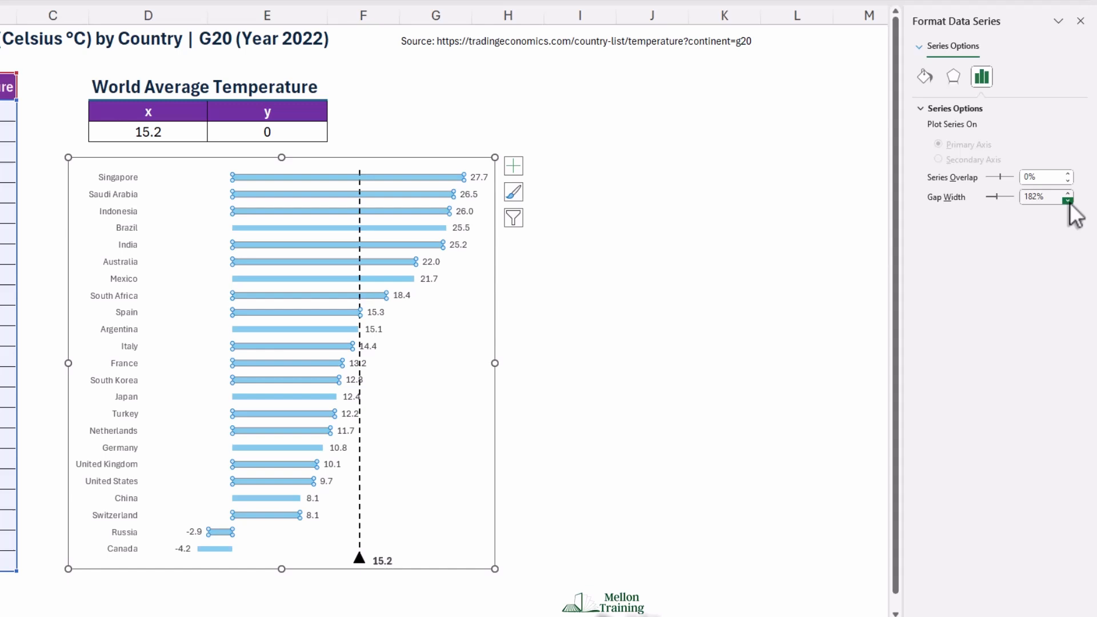
pyautogui.click(1066, 200)
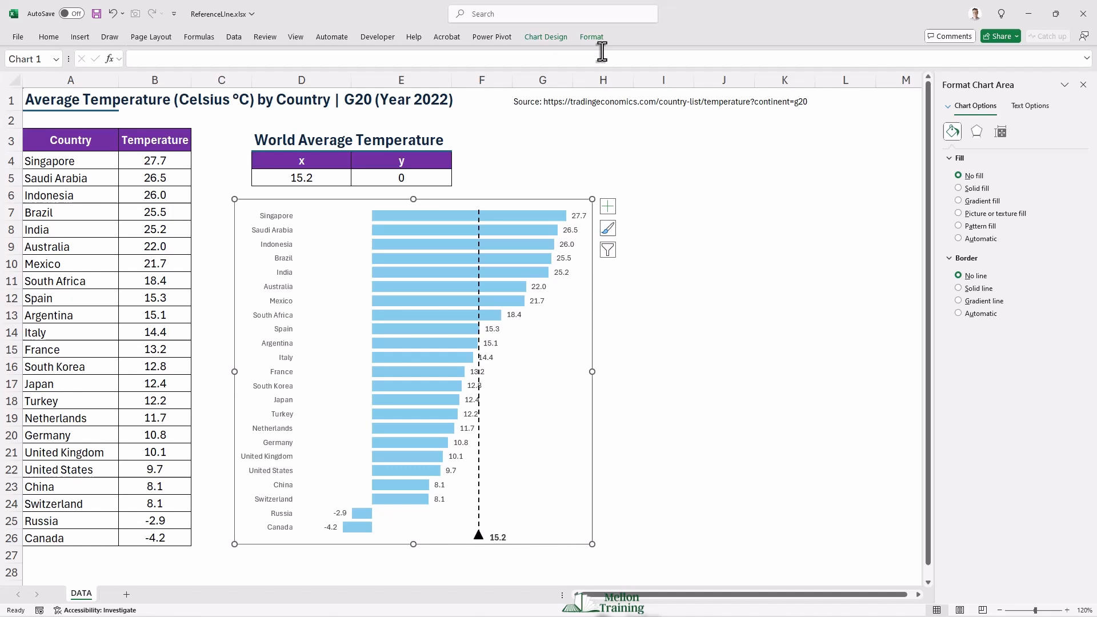
# Add a Primary Vertical axis title from Chart Design > Add Chart Element.
pyautogui.click(545, 36)
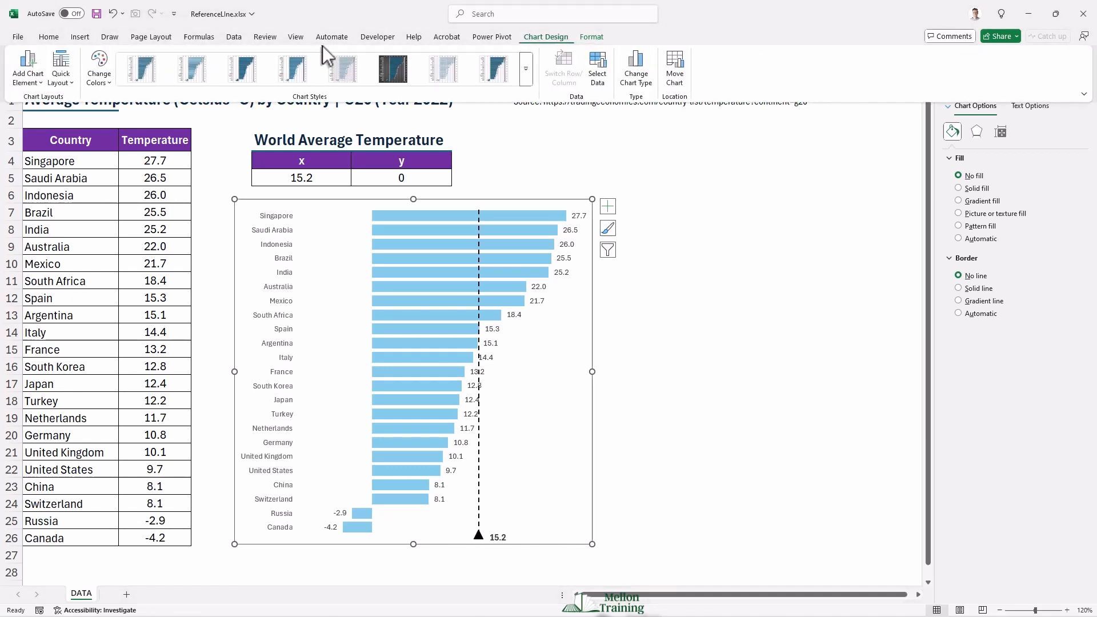
pyautogui.click(28, 67)
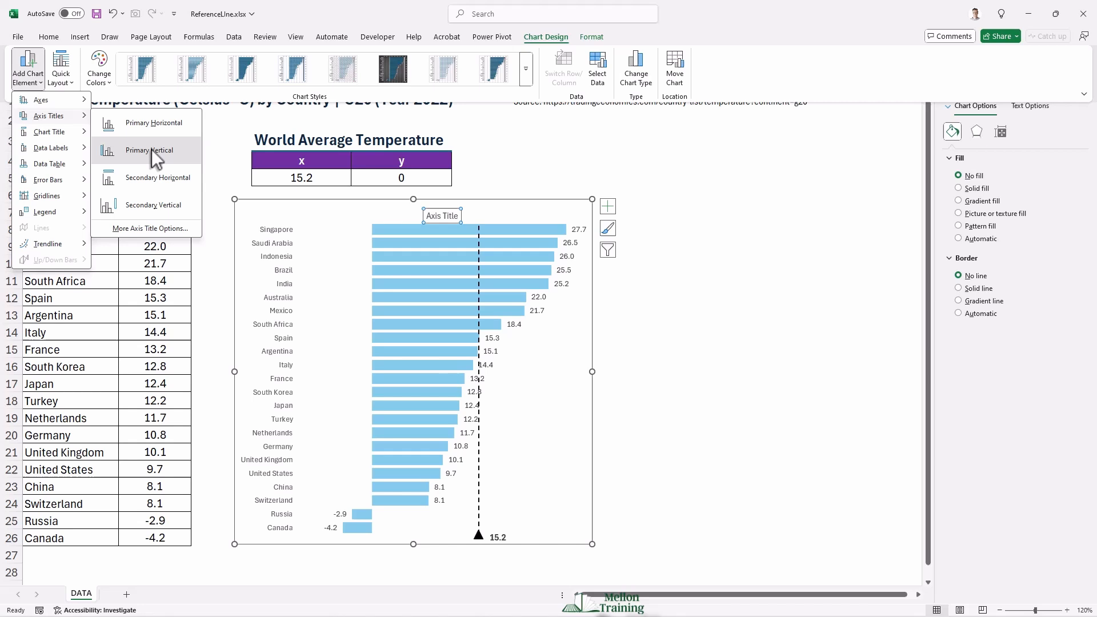
pyautogui.click(148, 151)
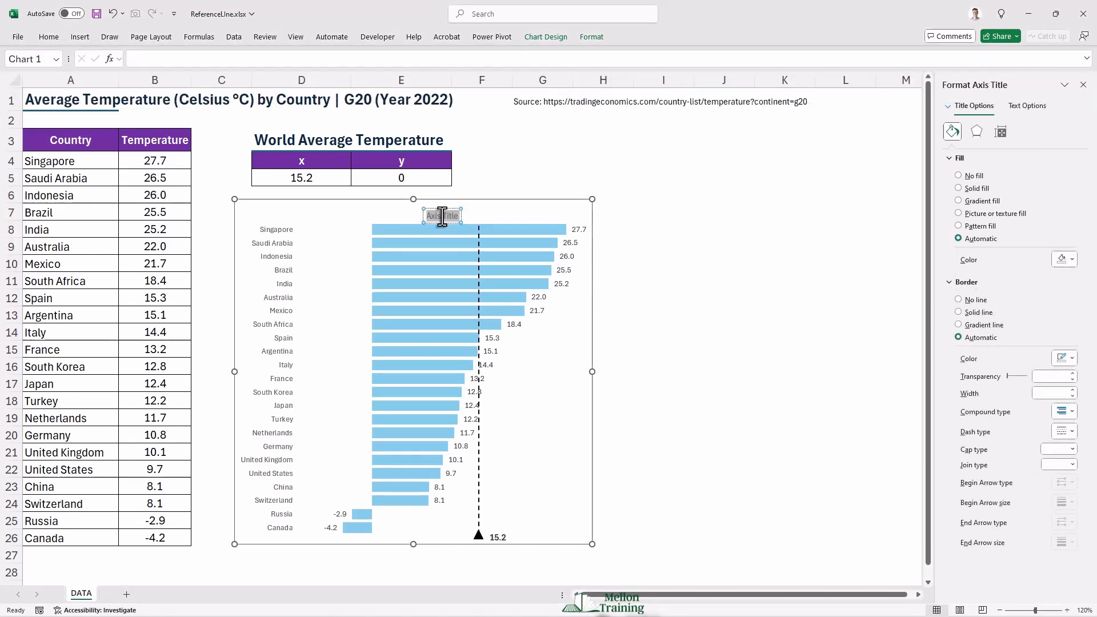